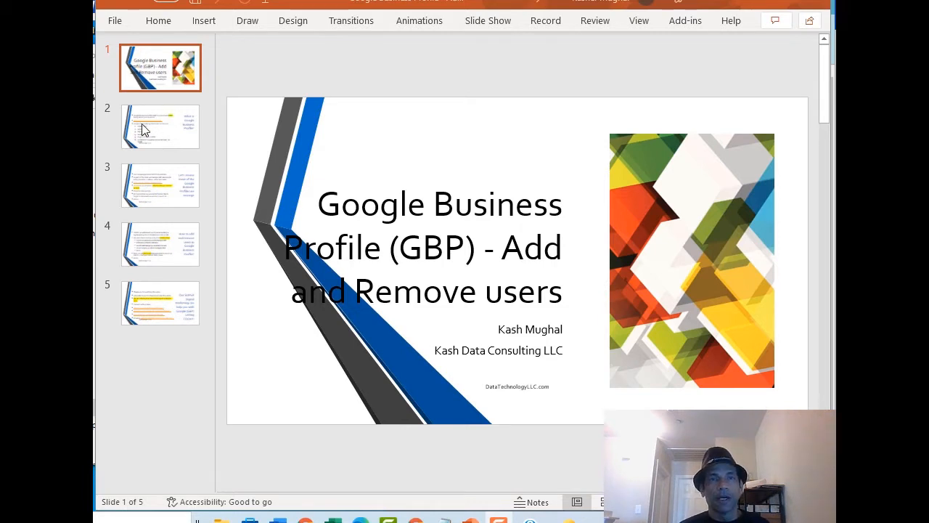
# Show slide 2, 'What is Google Business Profile?', in the presentation
pyautogui.click(160, 127)
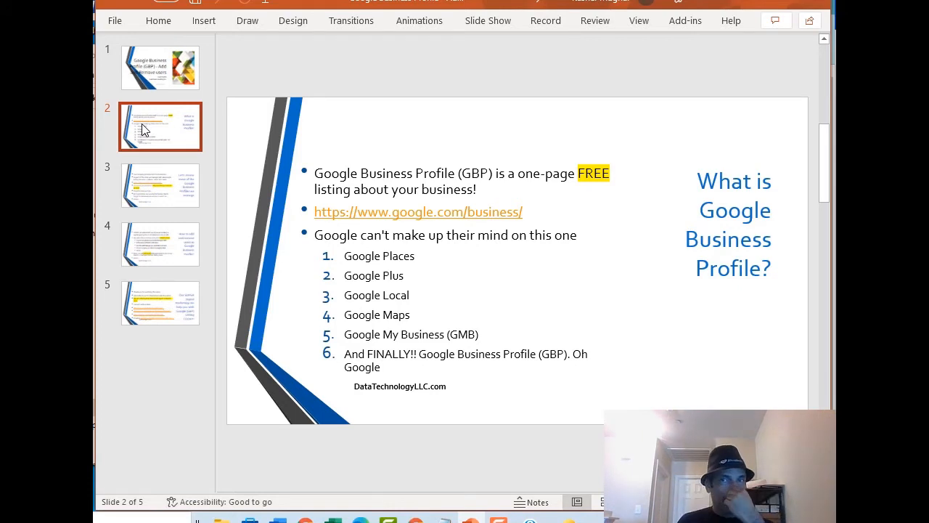
pyautogui.moveTo(161, 209)
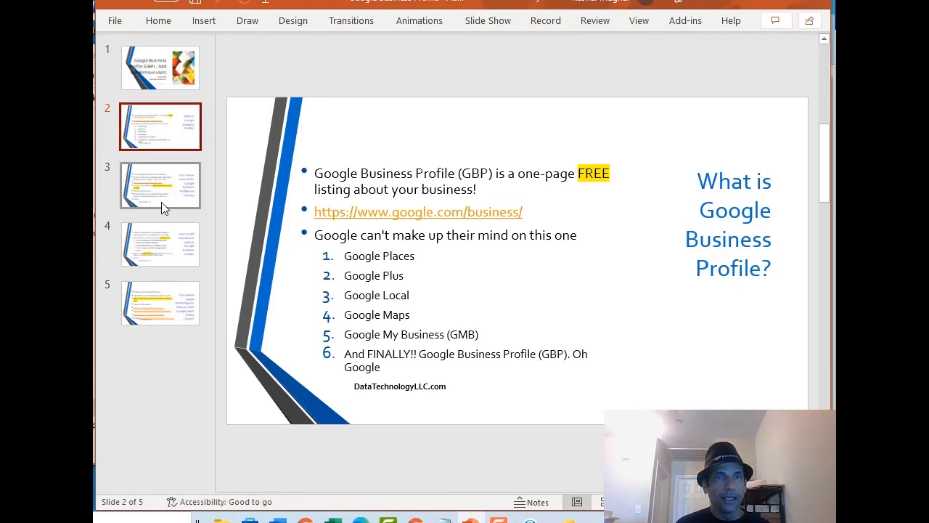
# Follow the slide's google.com/business link to load the Google Business Profile site in Chrome
pyautogui.click(159, 186)
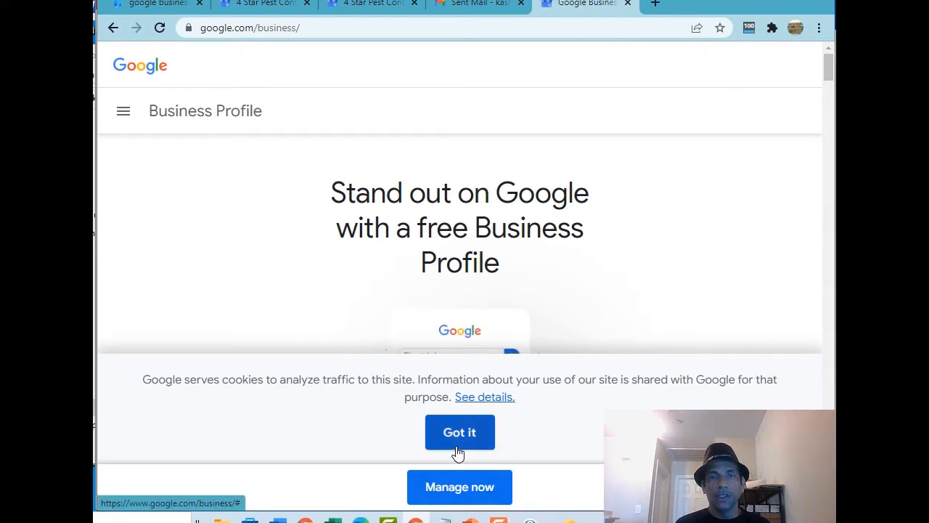
# Dismiss the cookie notice and browse down the Businesses list in Business Profile Manager
pyautogui.click(459, 433)
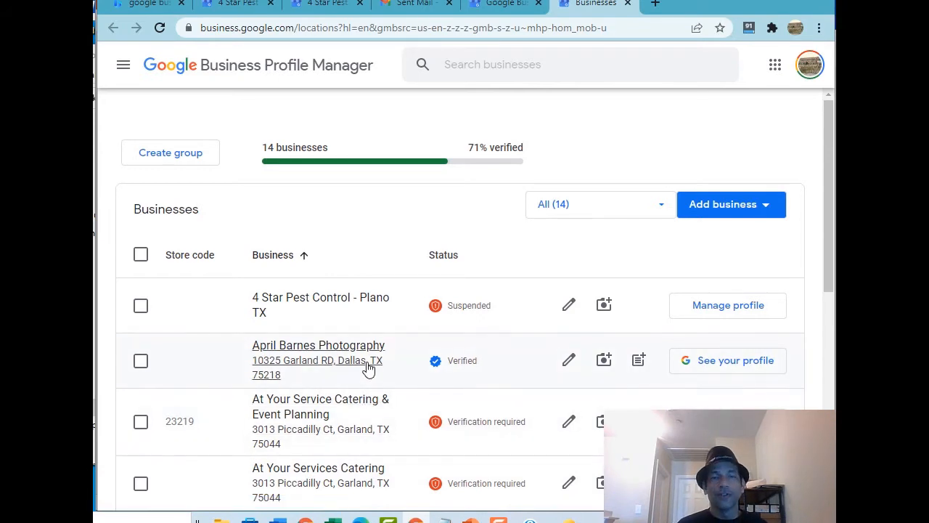
pyautogui.scroll(-3)
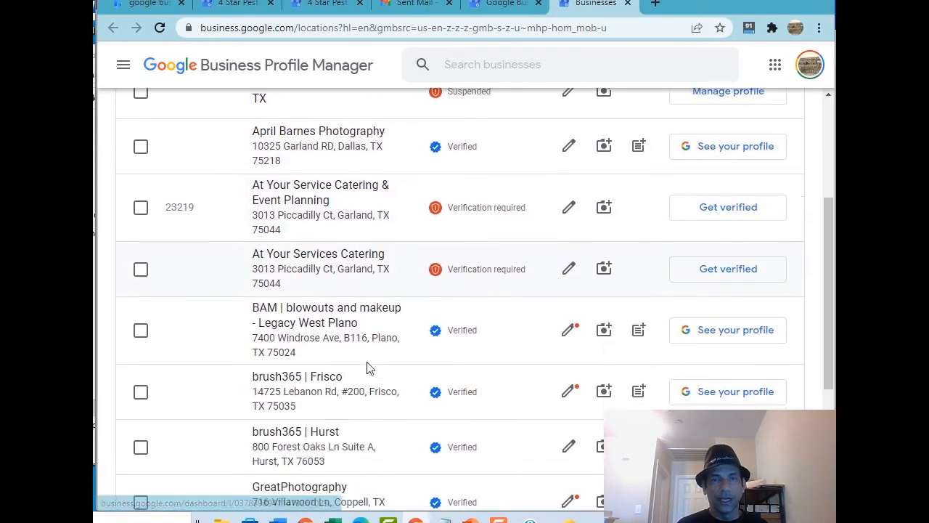
pyautogui.scroll(-3)
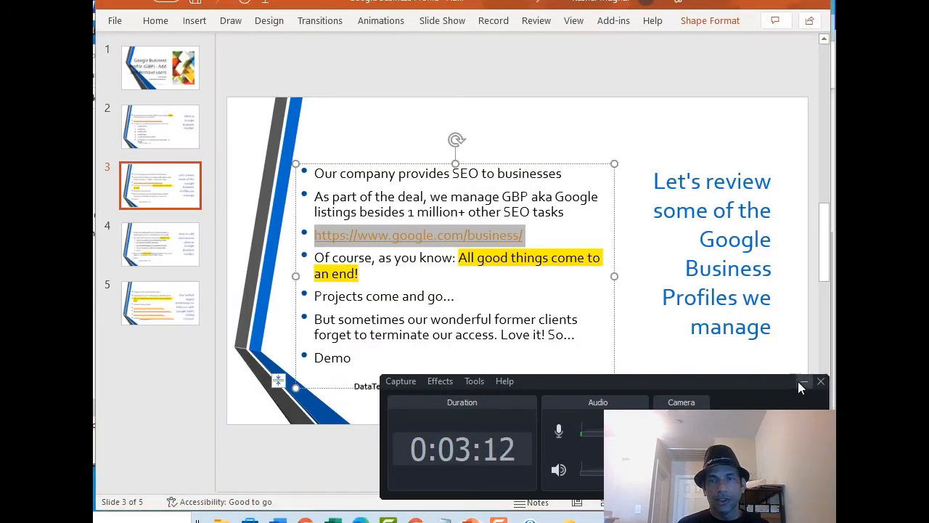
pyautogui.click(821, 380)
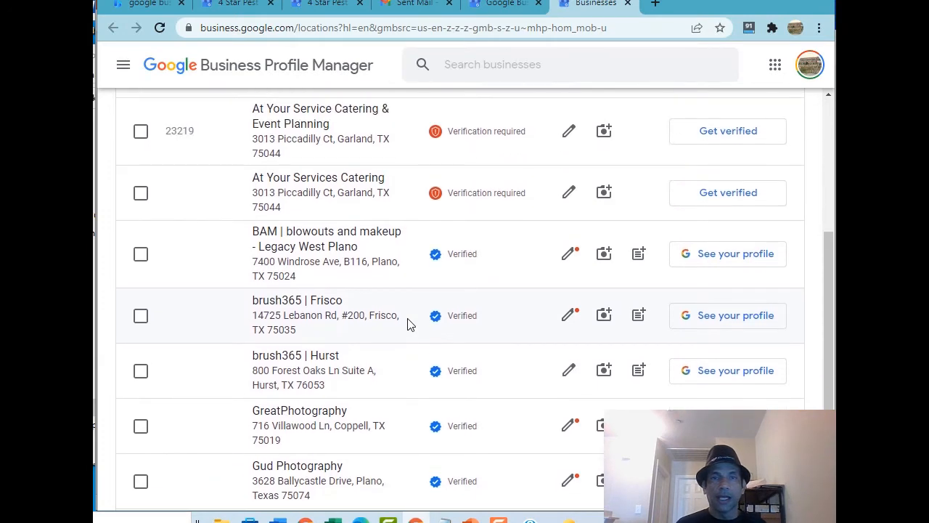
pyautogui.moveTo(312, 241)
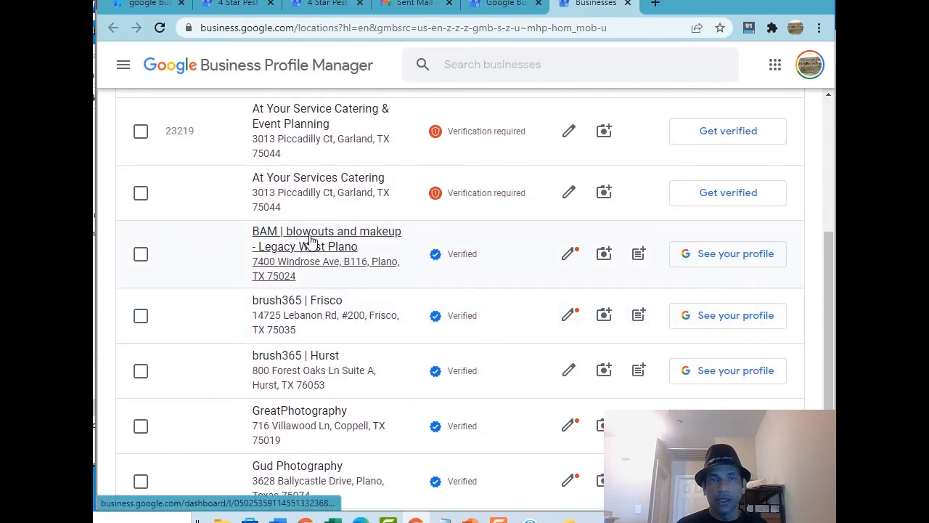
pyautogui.click(326, 239)
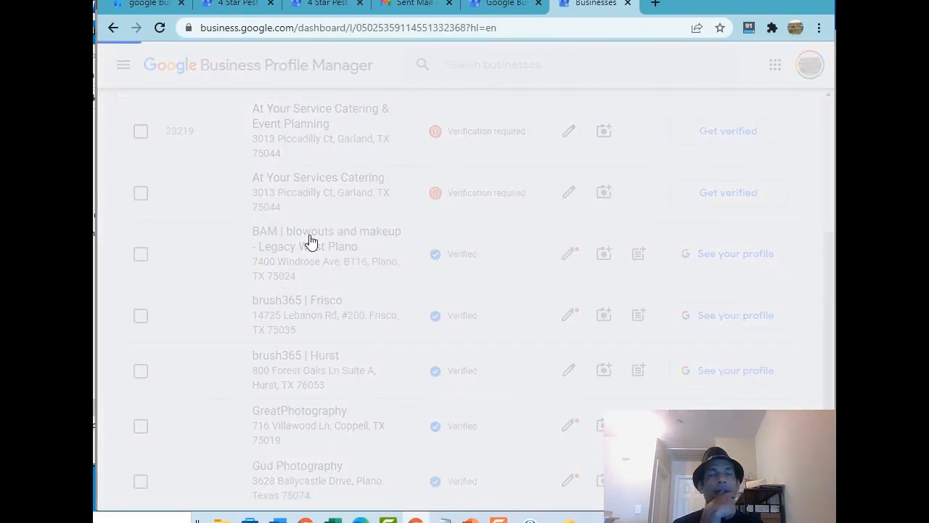
pyautogui.click(327, 238)
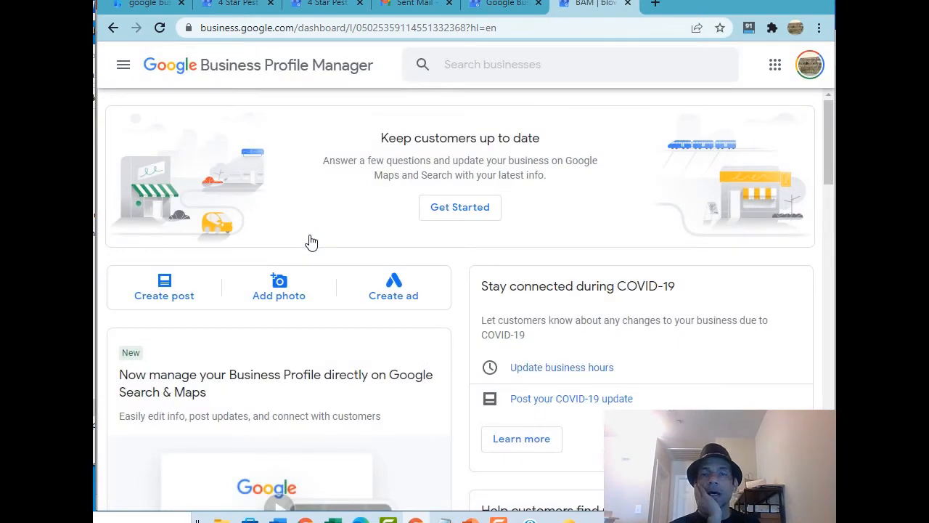
pyautogui.scroll(-3)
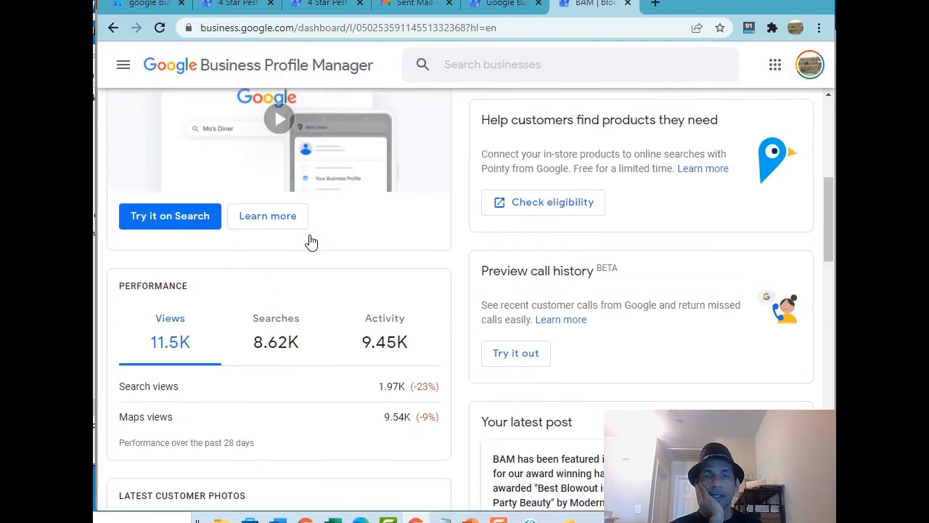
pyautogui.scroll(-3)
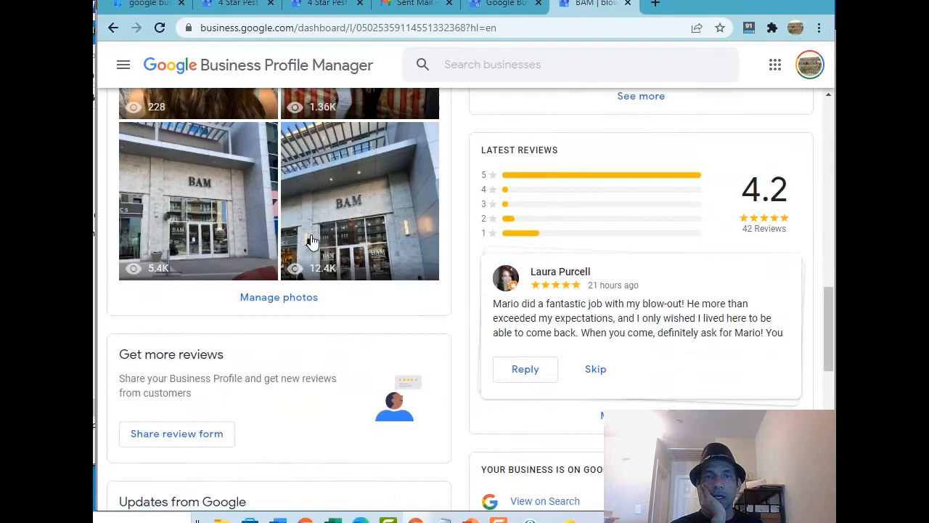
pyautogui.scroll(3)
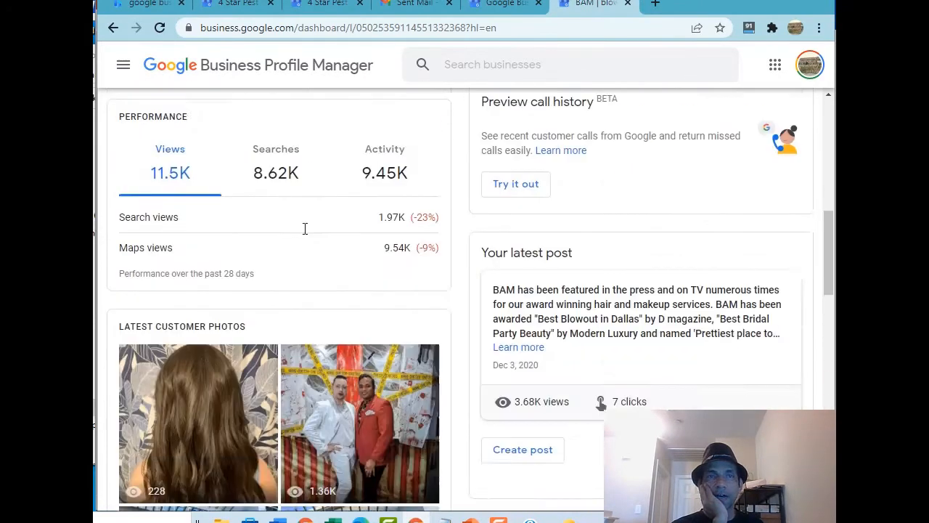
pyautogui.scroll(3)
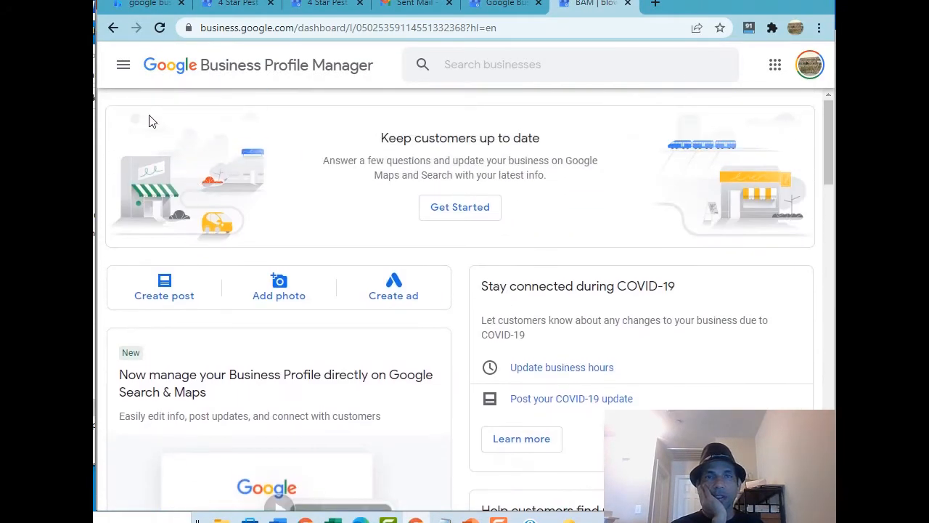
pyautogui.click(122, 64)
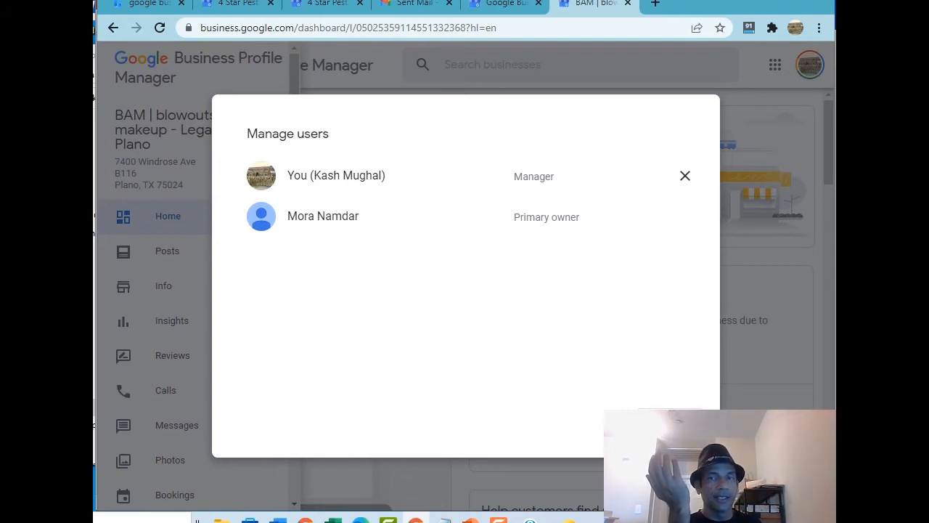
pyautogui.click(685, 175)
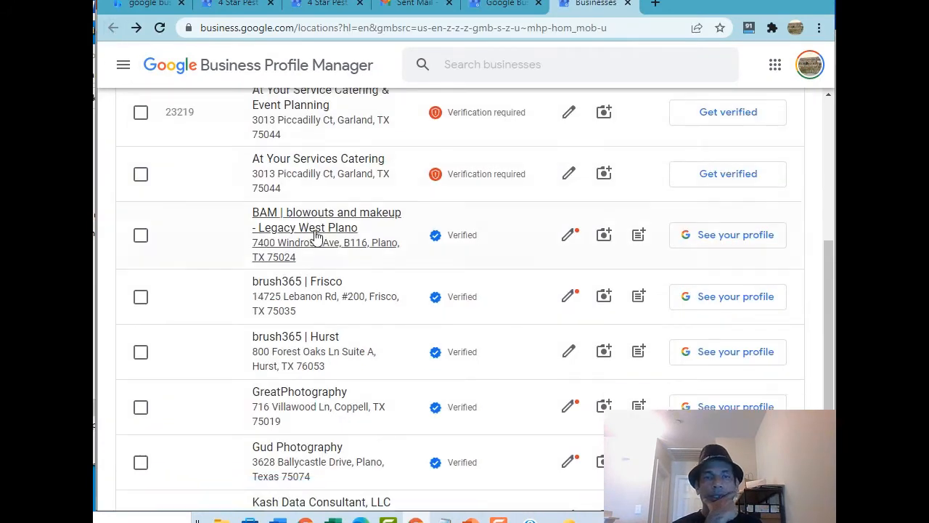
# Locate and enter the Plastic Surgery Center of Baton Rouge profile dashboard
pyautogui.scroll(-3)
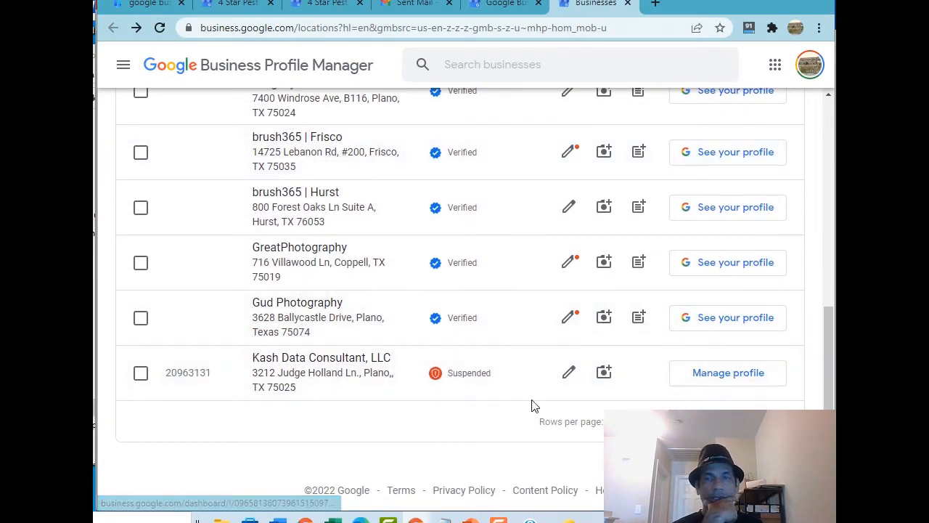
pyautogui.scroll(3)
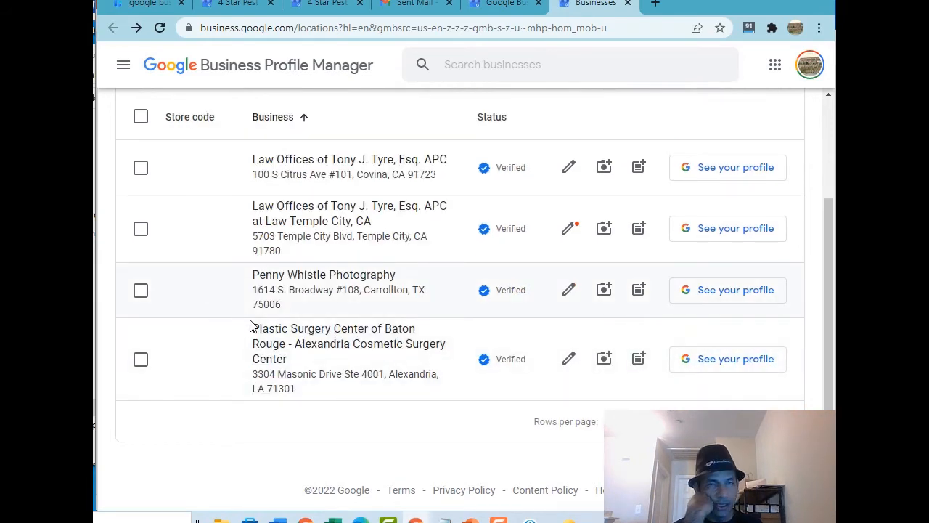
pyautogui.click(333, 328)
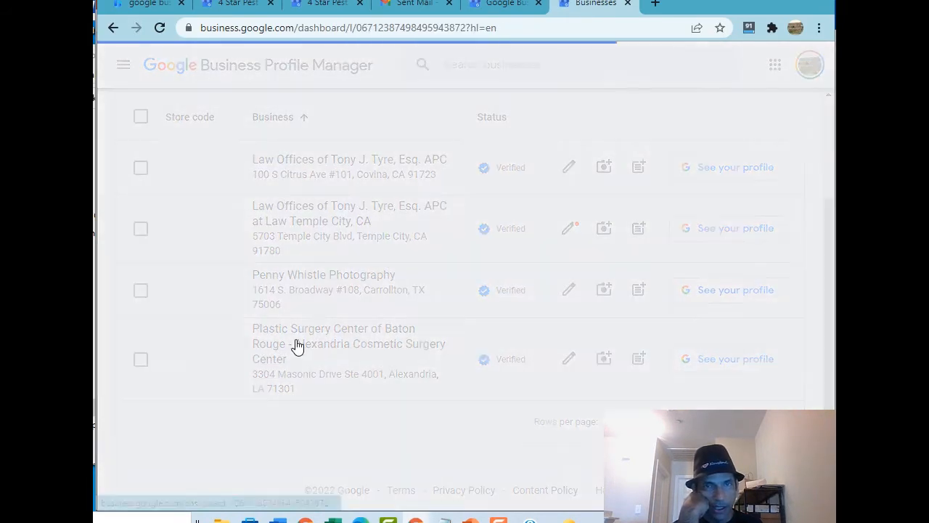
pyautogui.click(349, 342)
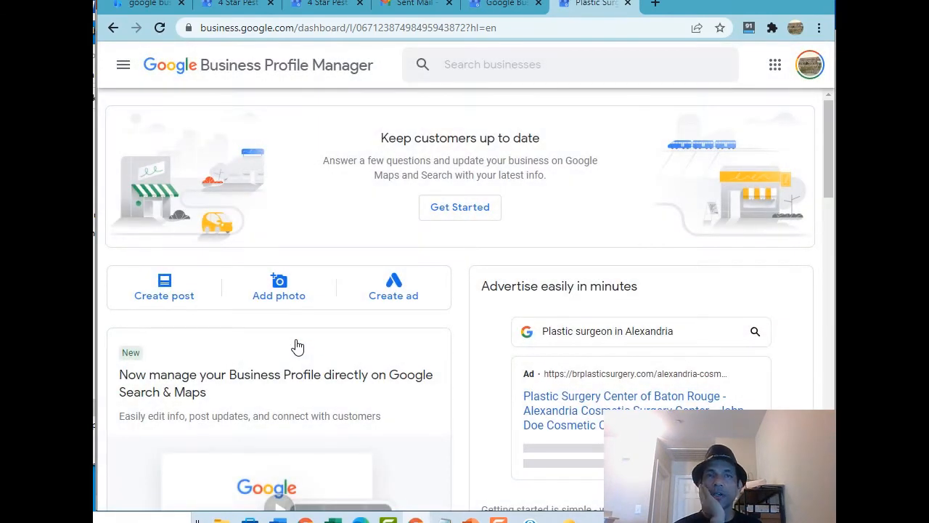
pyautogui.scroll(-3)
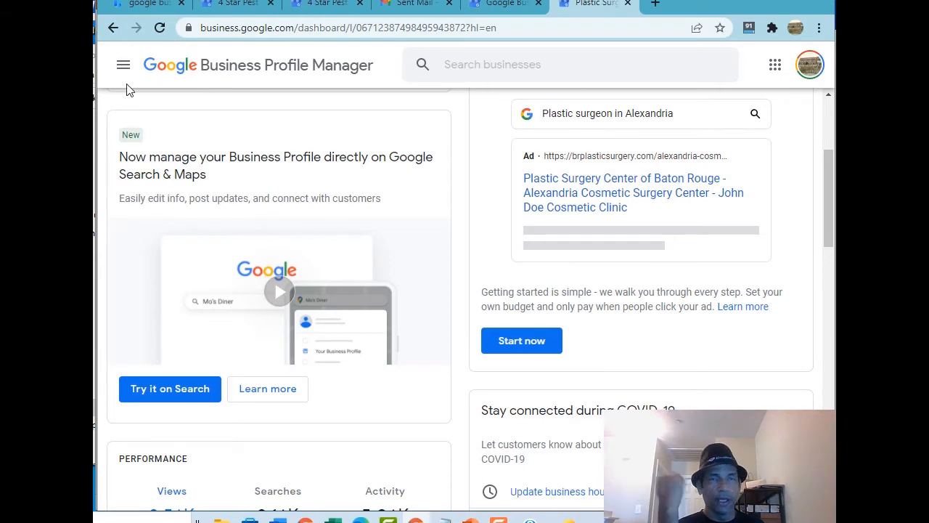
# Review the profile's Users list from the navigation menu, then close it again
pyautogui.click(122, 63)
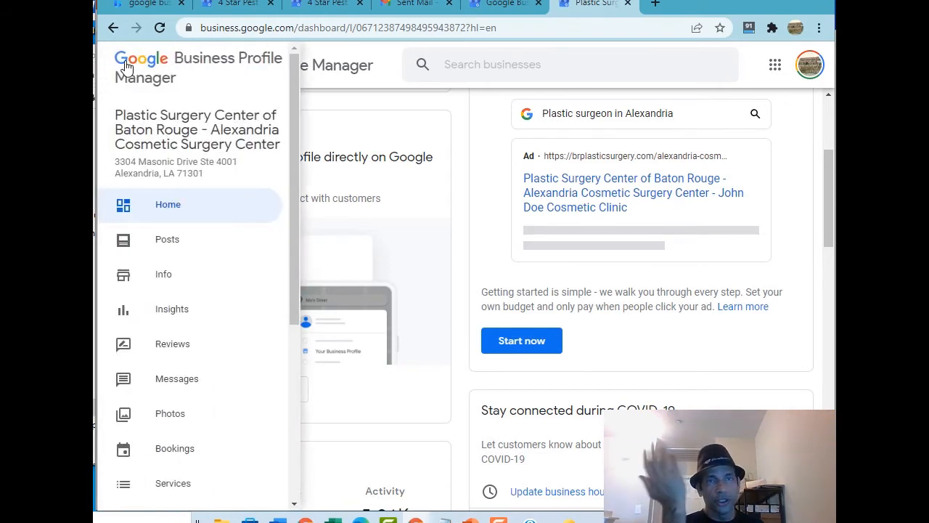
pyautogui.moveTo(161, 299)
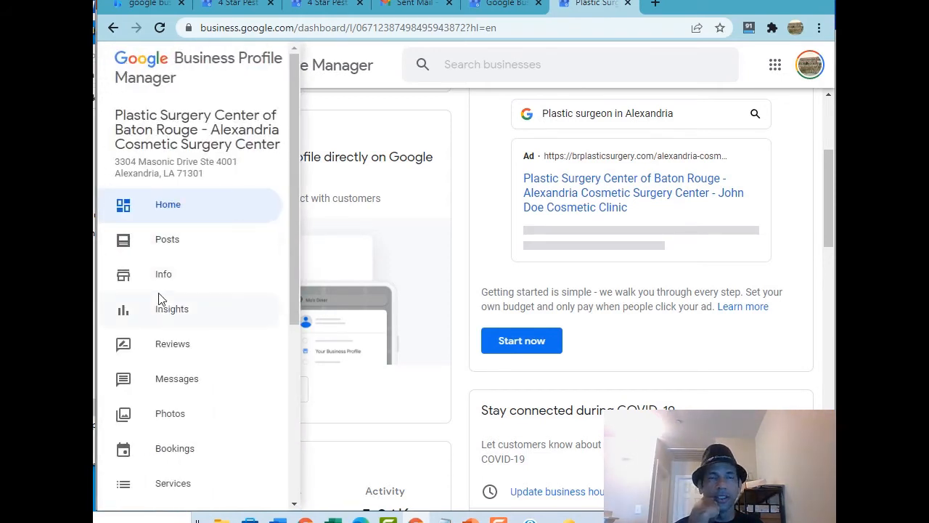
pyautogui.scroll(-3)
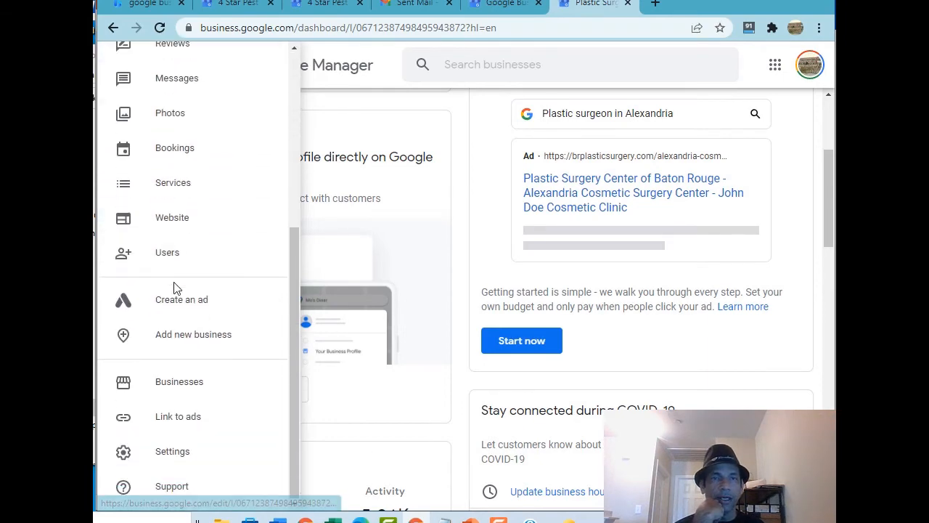
pyautogui.click(167, 253)
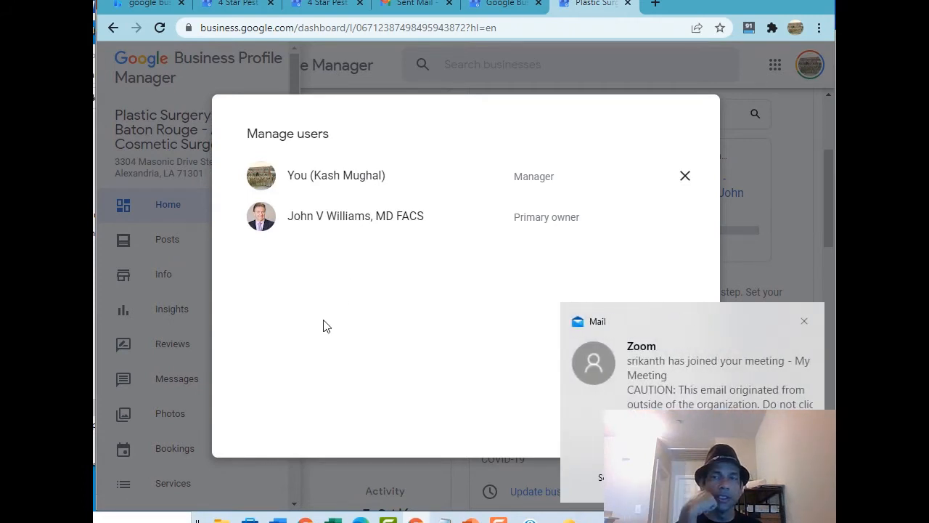
pyautogui.click(804, 321)
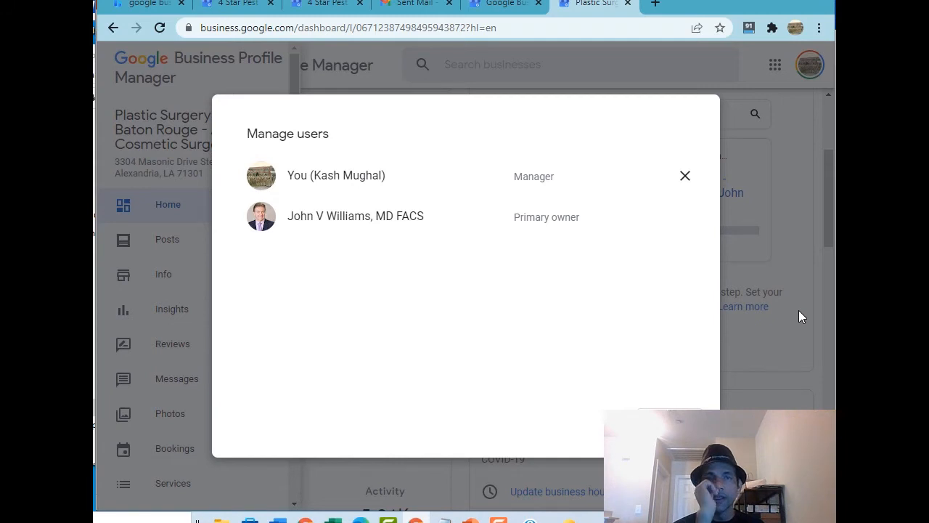
pyautogui.moveTo(714, 279)
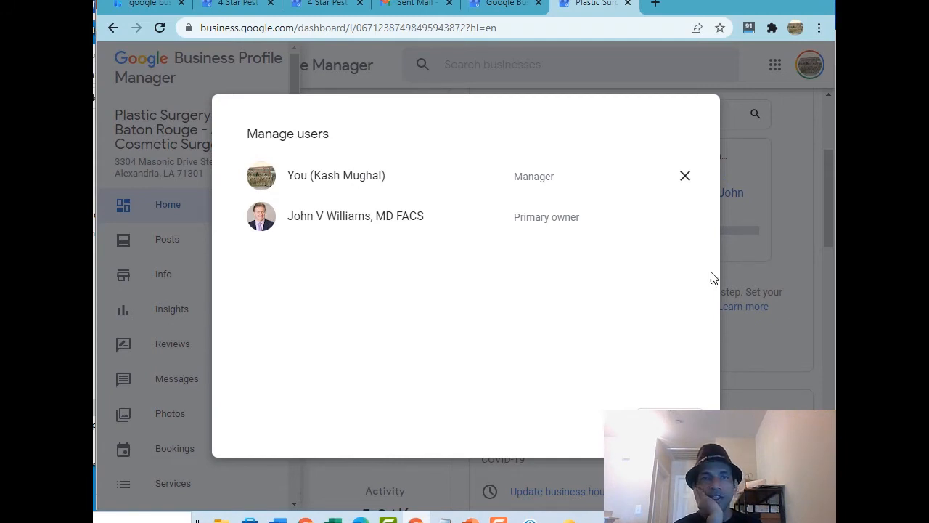
pyautogui.moveTo(702, 305)
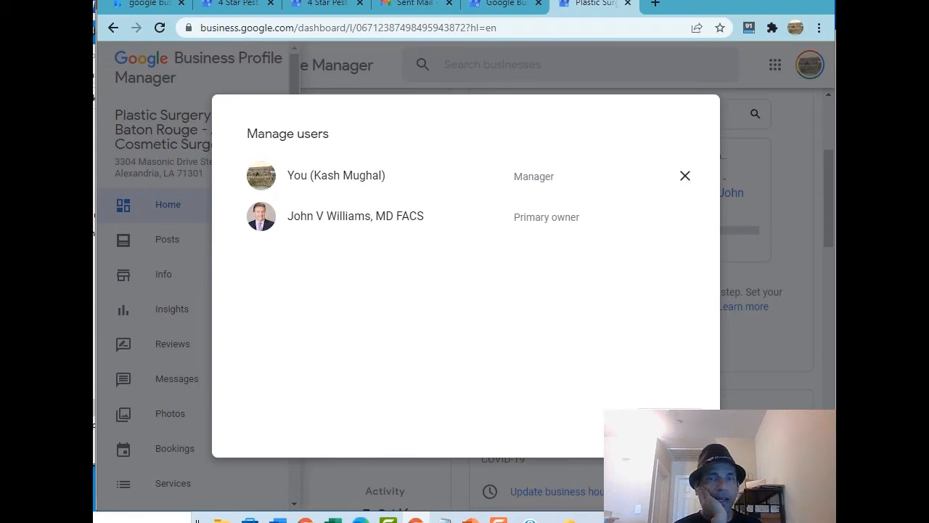
pyautogui.click(685, 176)
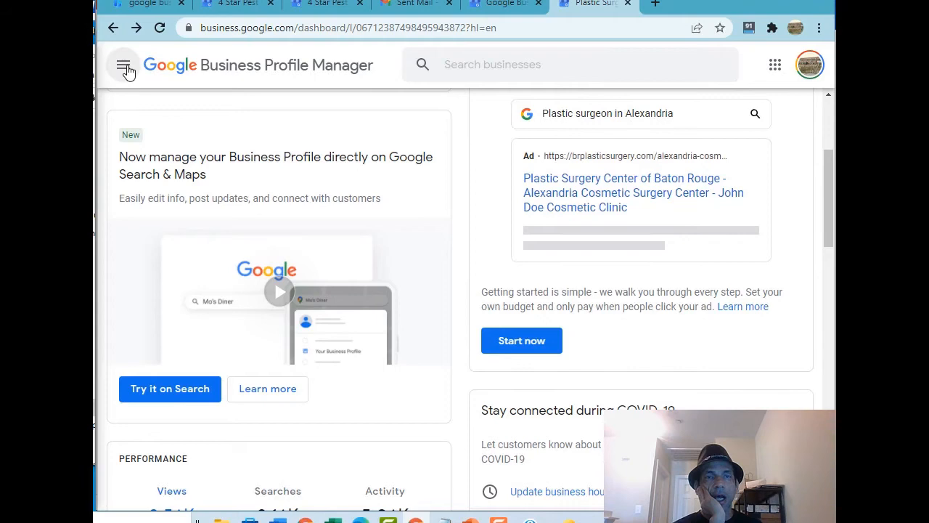
pyautogui.click(124, 64)
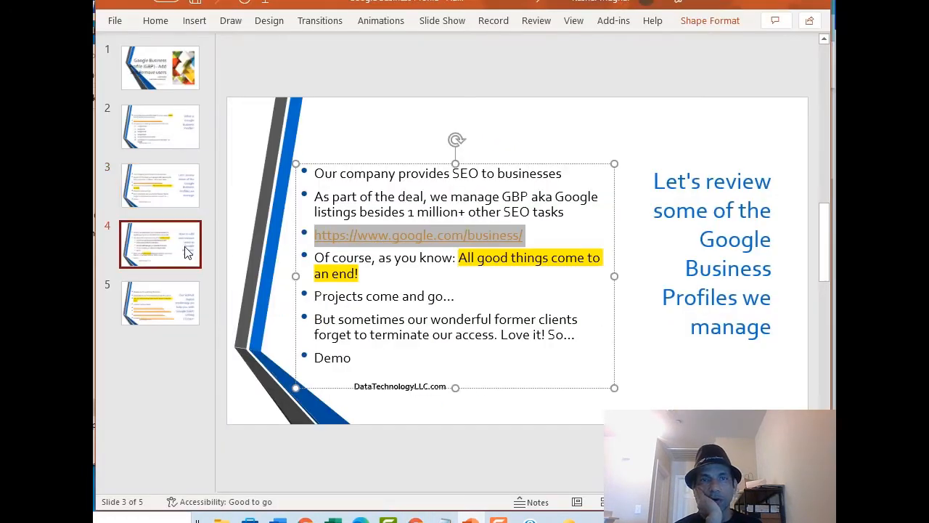
# Present slide 4 on adding and removing users, then return to the business list in Chrome
pyautogui.click(160, 244)
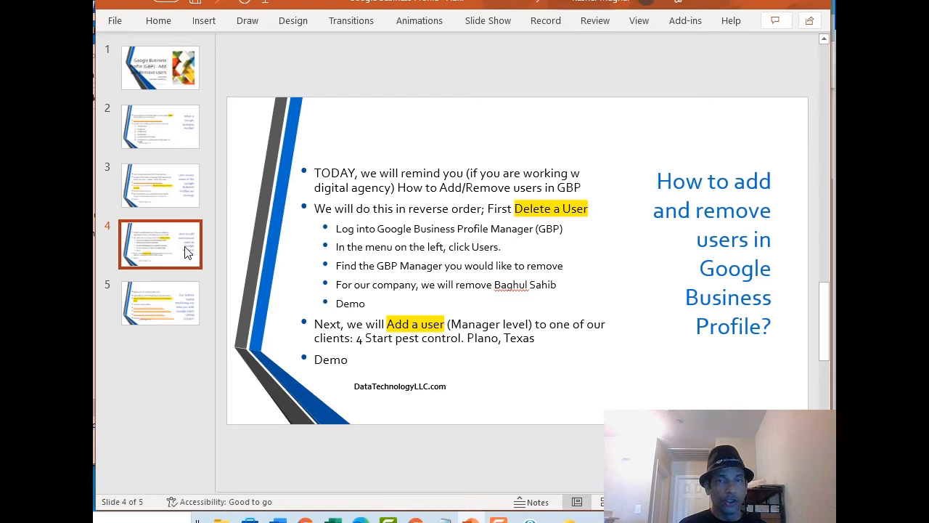
pyautogui.moveTo(229, 299)
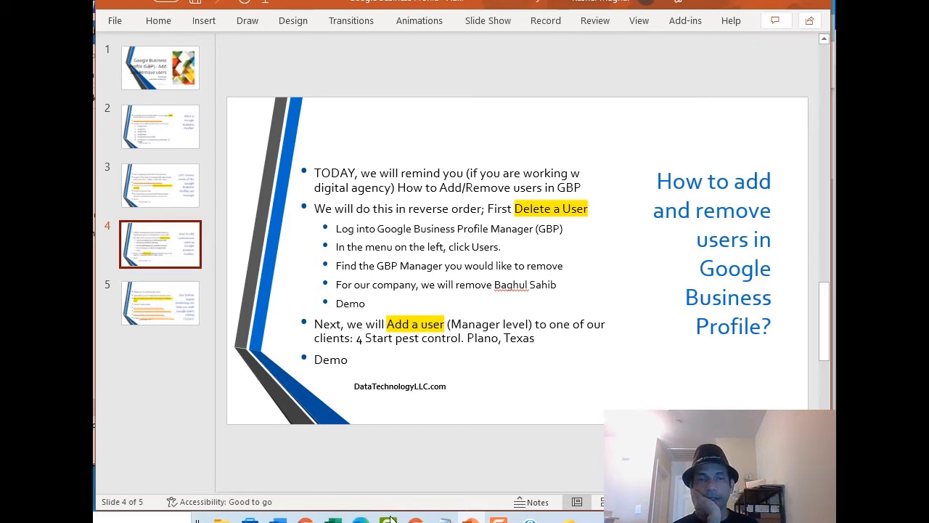
pyautogui.click(595, 6)
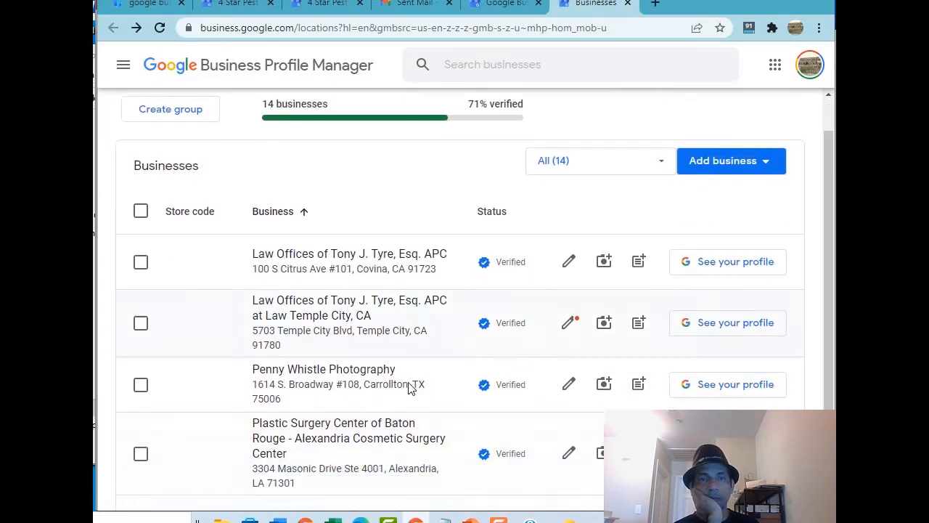
# Locate and enter the Kash Data Consultant, LLC profile from the Businesses list
pyautogui.scroll(-3)
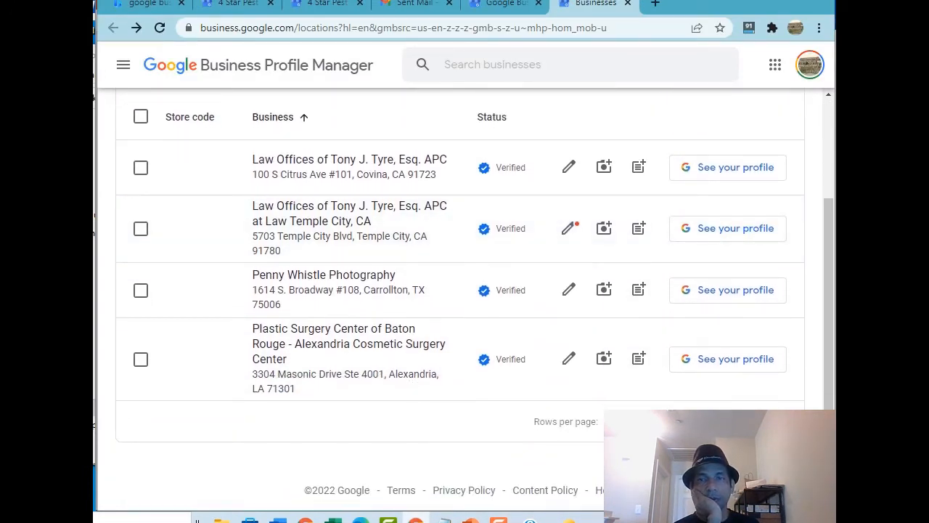
pyautogui.scroll(3)
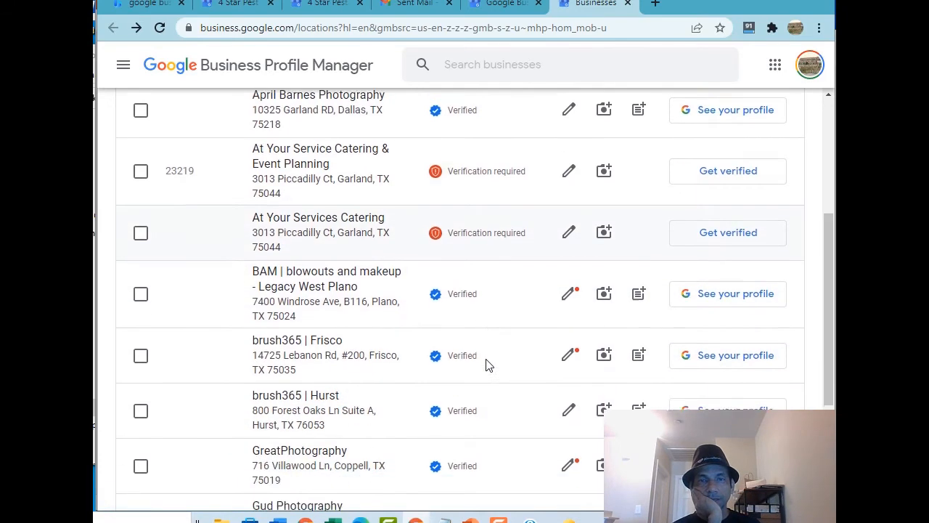
pyautogui.scroll(-3)
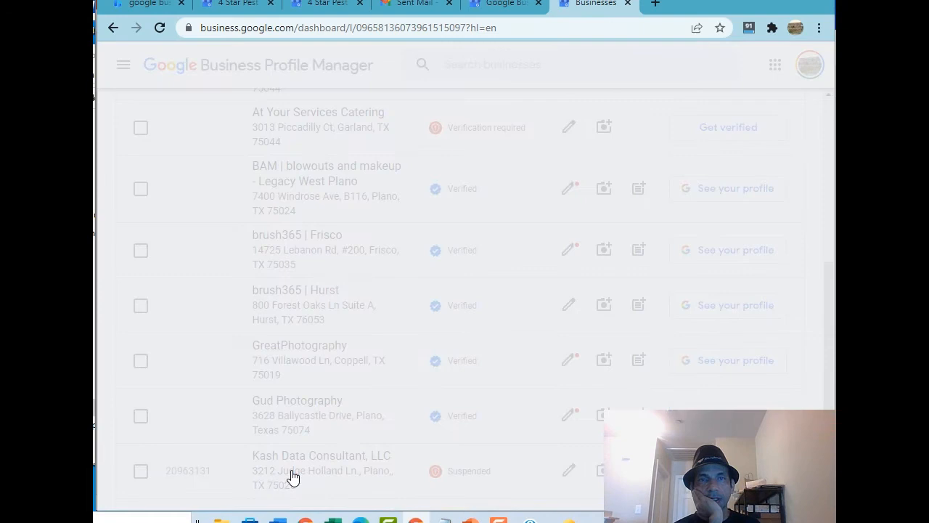
pyautogui.click(321, 455)
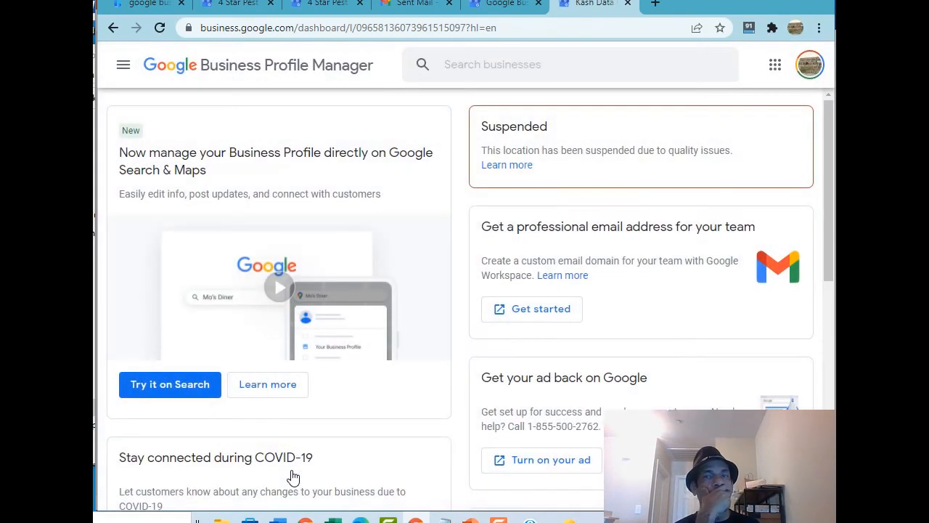
pyautogui.scroll(-3)
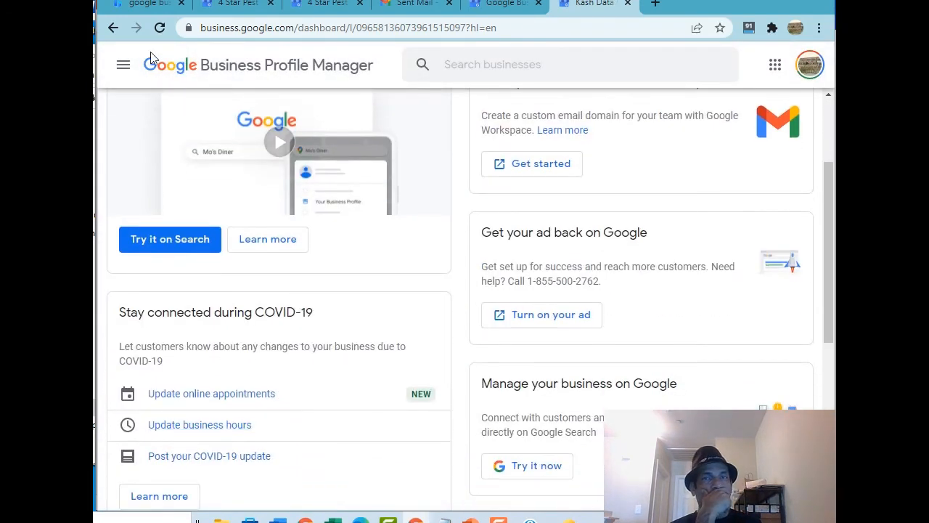
pyautogui.click(113, 64)
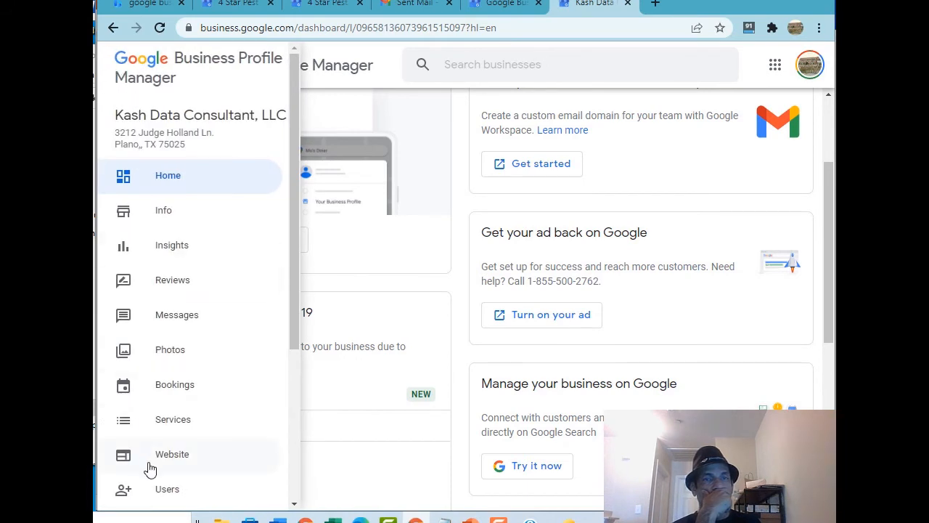
pyautogui.click(171, 453)
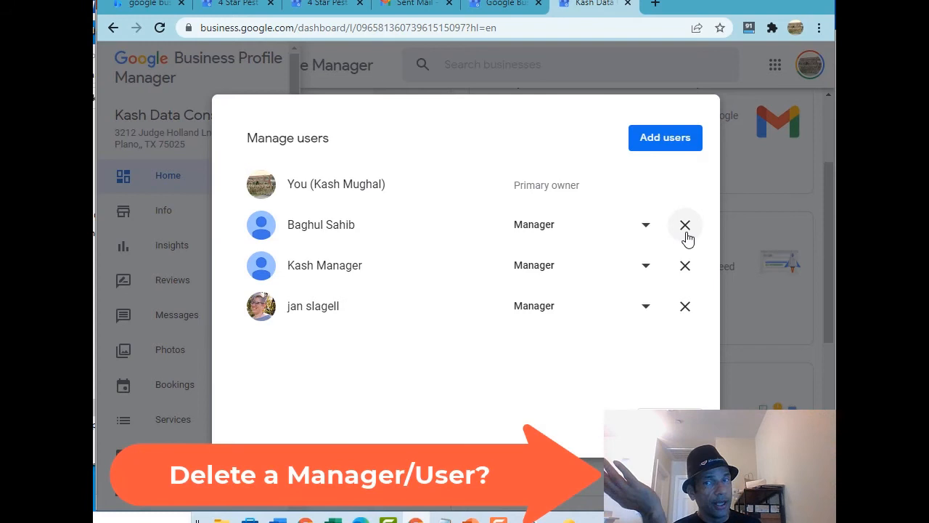
pyautogui.moveTo(688, 232)
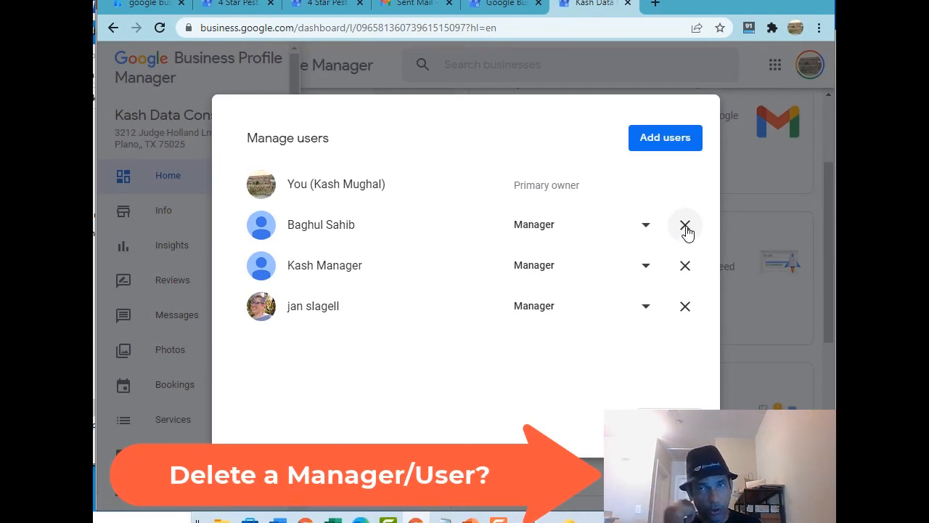
pyautogui.click(685, 224)
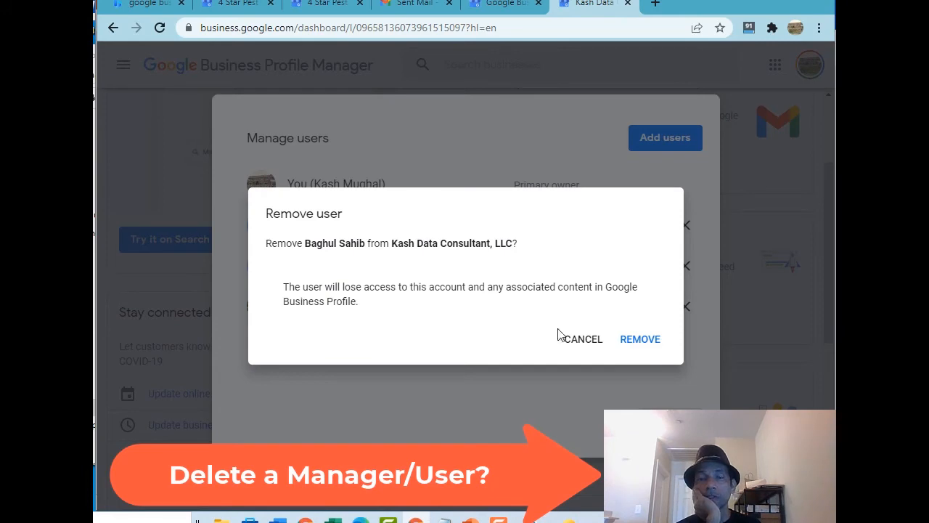
# Respond to the removal confirmation, close Manage users and go back to the list of businesses
pyautogui.click(582, 338)
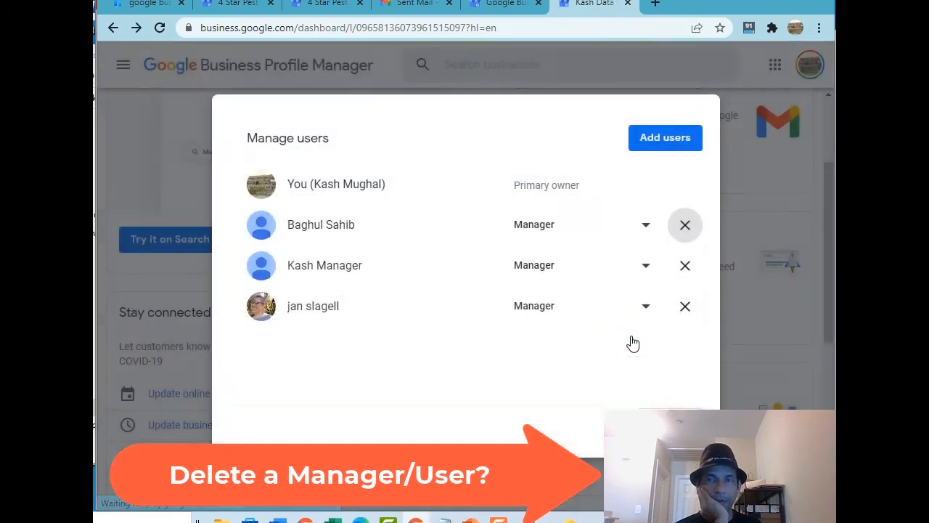
pyautogui.click(685, 223)
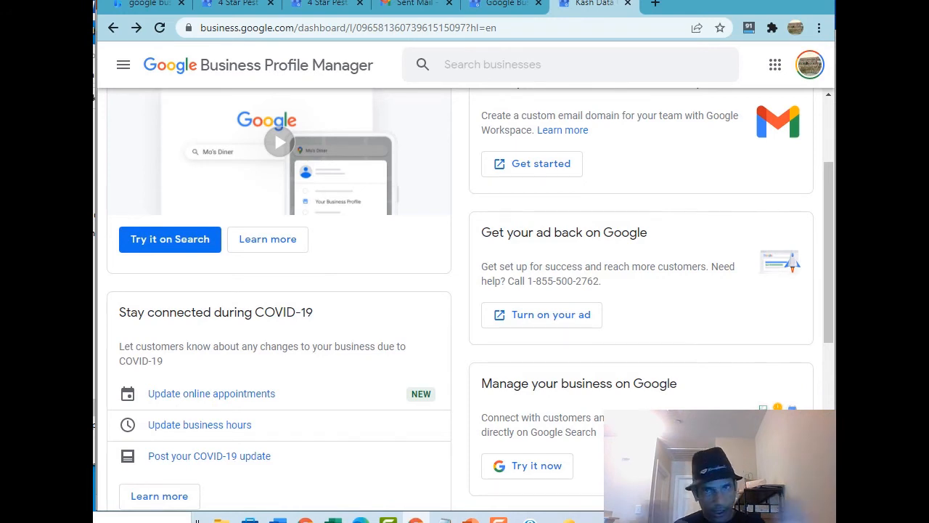
pyautogui.moveTo(142, 93)
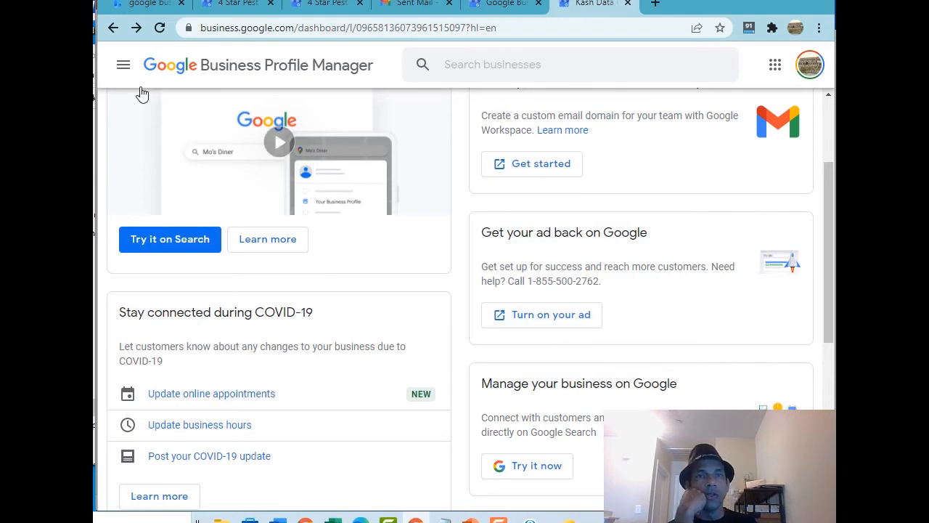
pyautogui.click(121, 64)
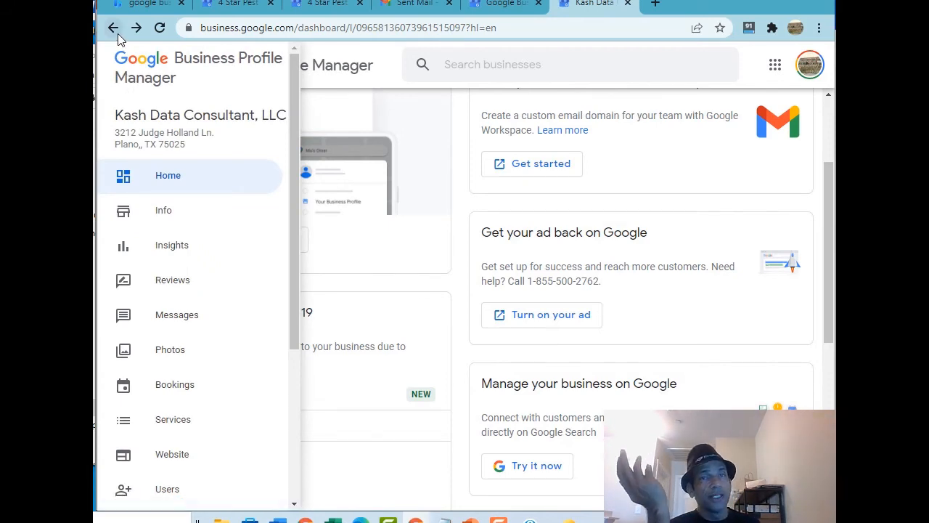
pyautogui.click(113, 28)
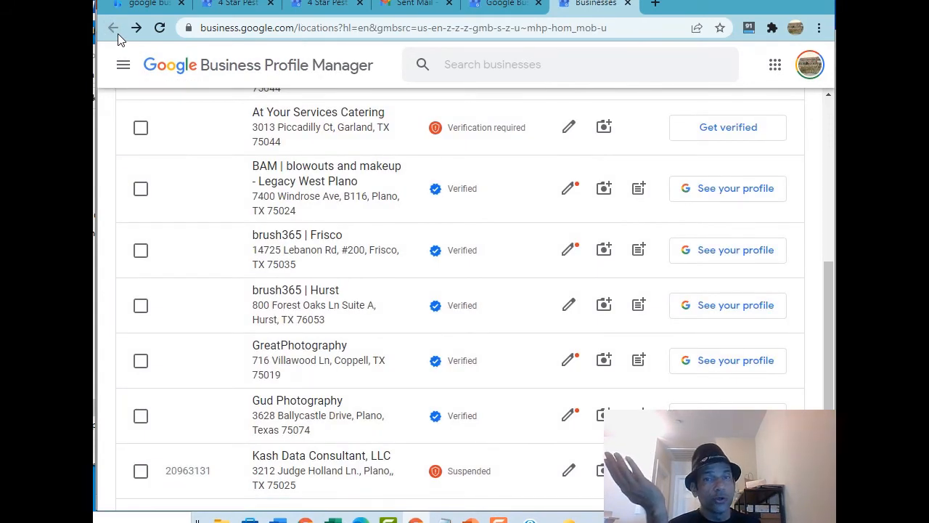
# Enter the 4 Star Pest Control - Plano TX profile and show its Users list with only the primary owner
pyautogui.scroll(3)
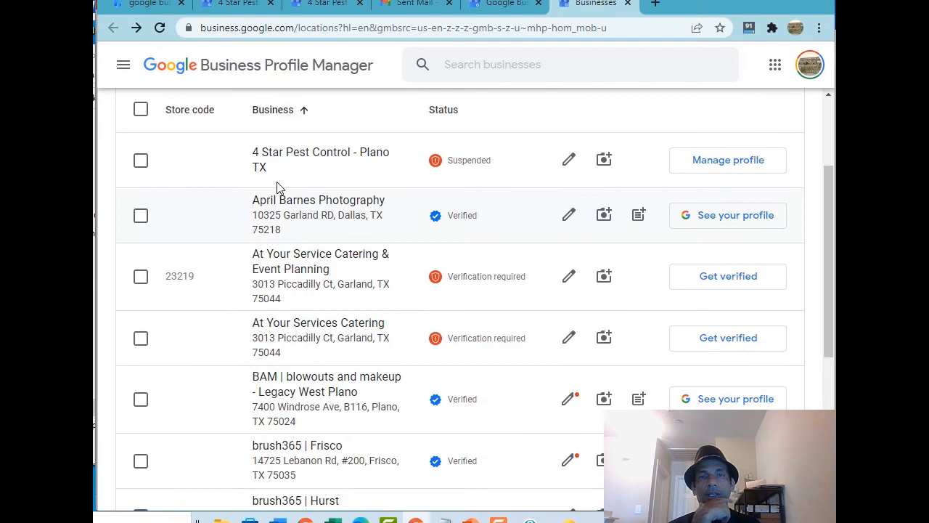
pyautogui.moveTo(275, 158)
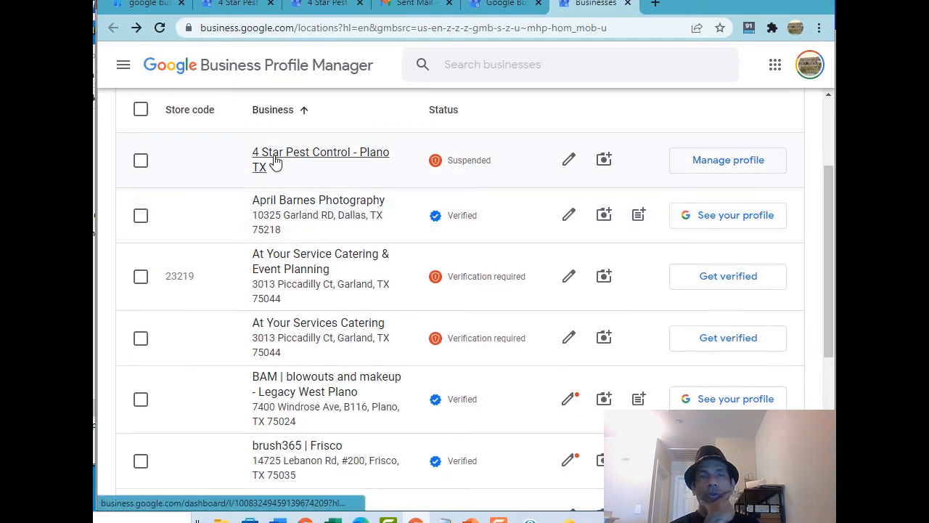
pyautogui.click(319, 158)
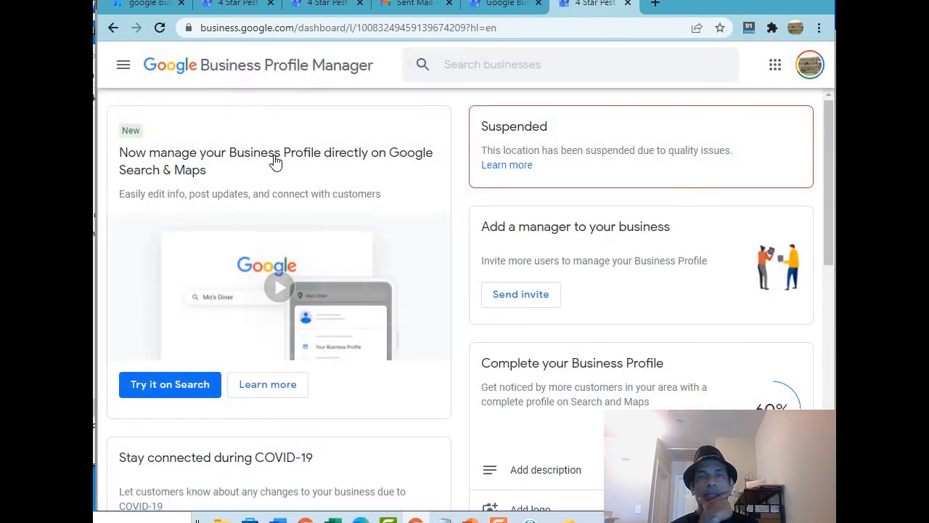
pyautogui.moveTo(122, 65)
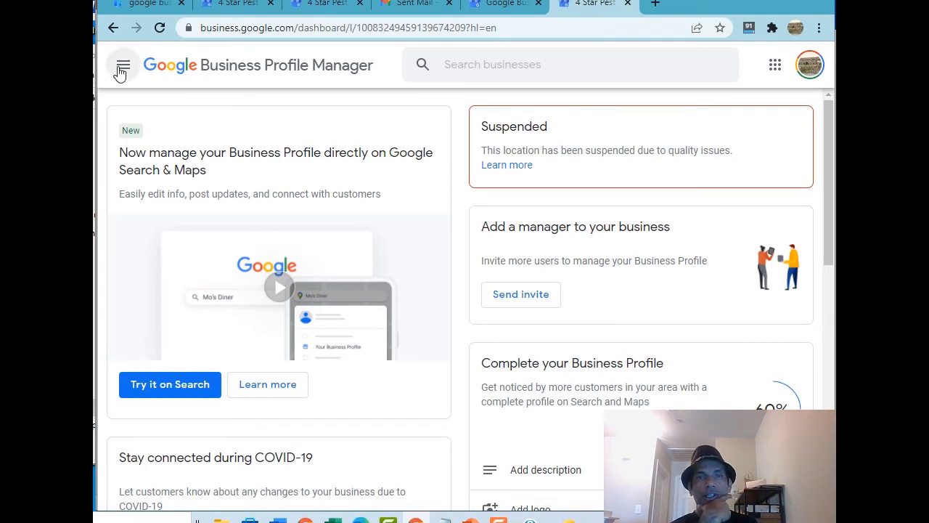
pyautogui.click(122, 64)
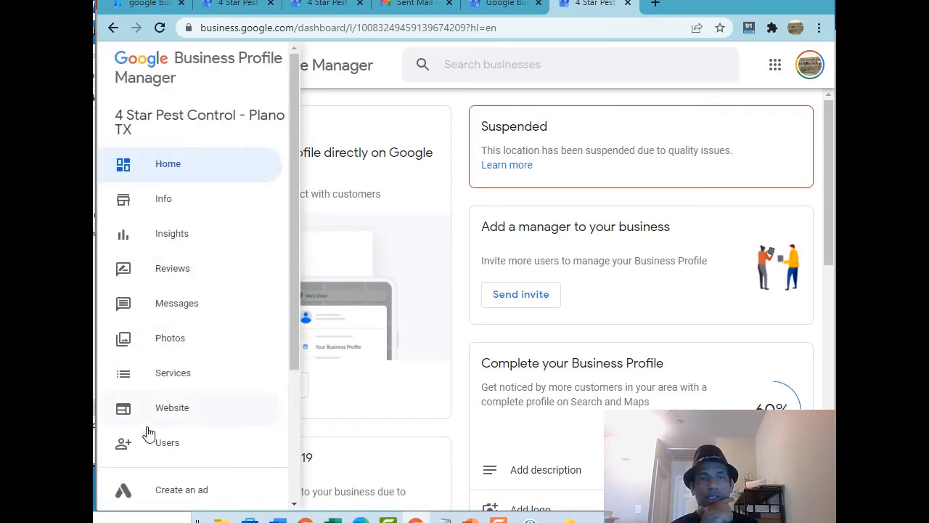
pyautogui.click(167, 441)
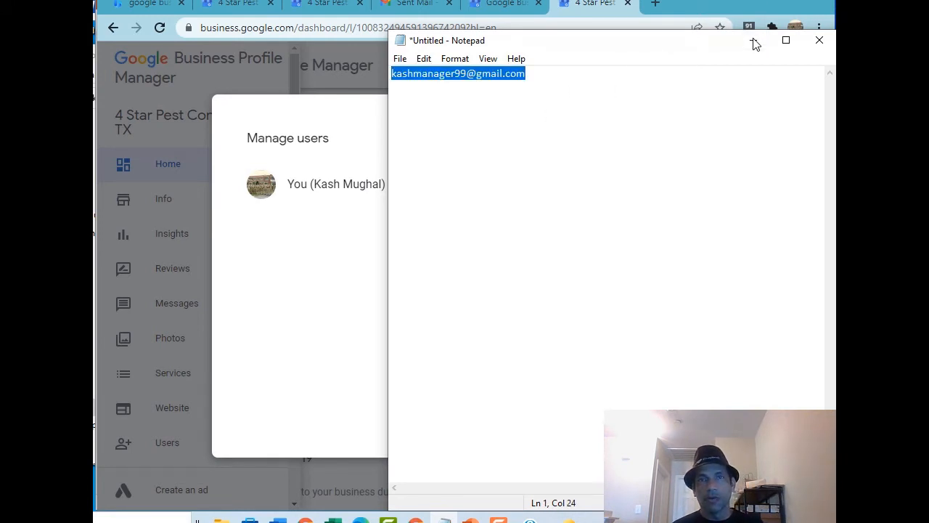
pyautogui.click(819, 41)
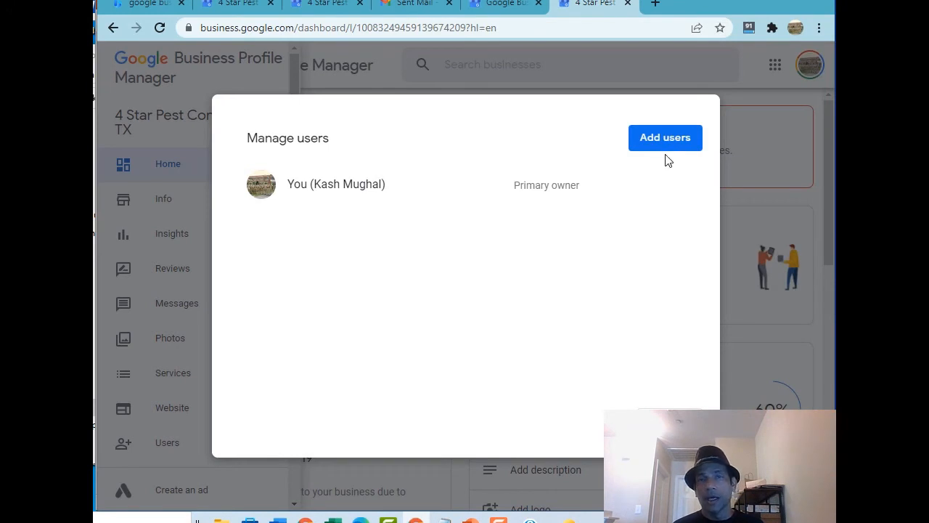
pyautogui.click(665, 136)
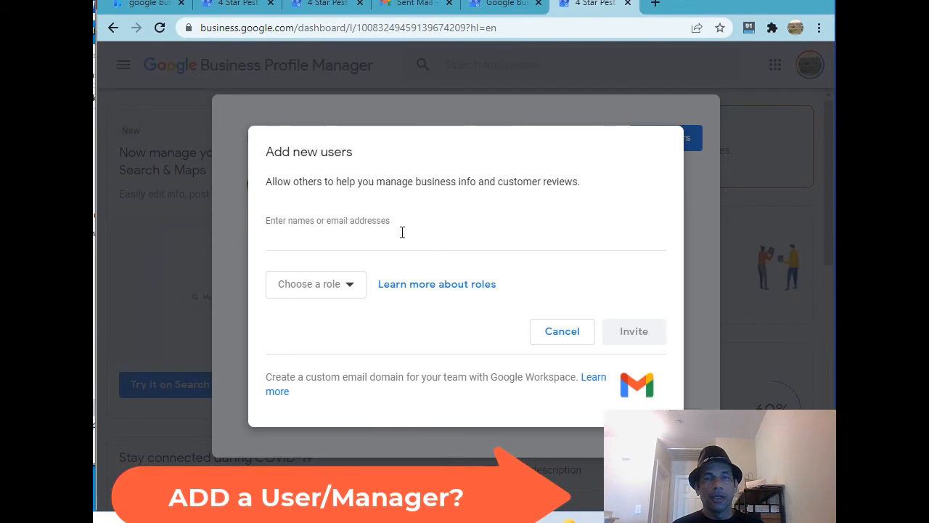
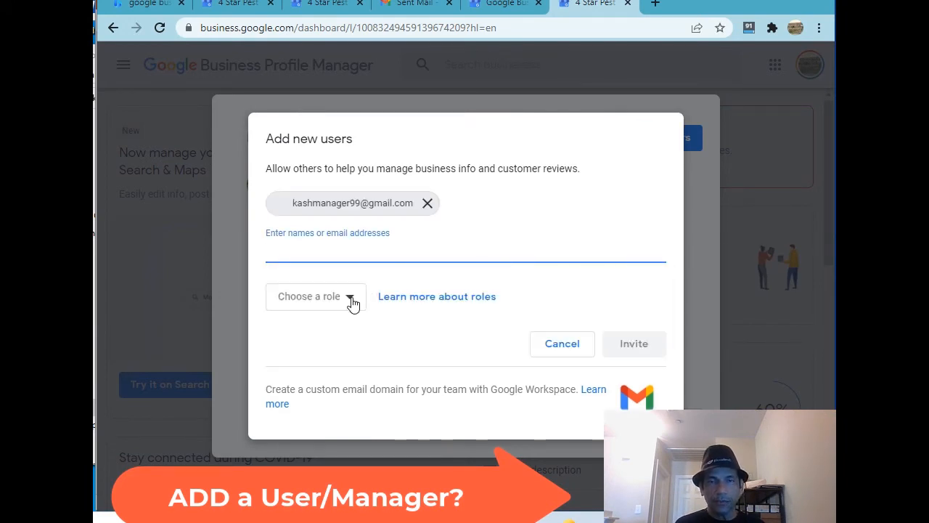
pyautogui.click(316, 296)
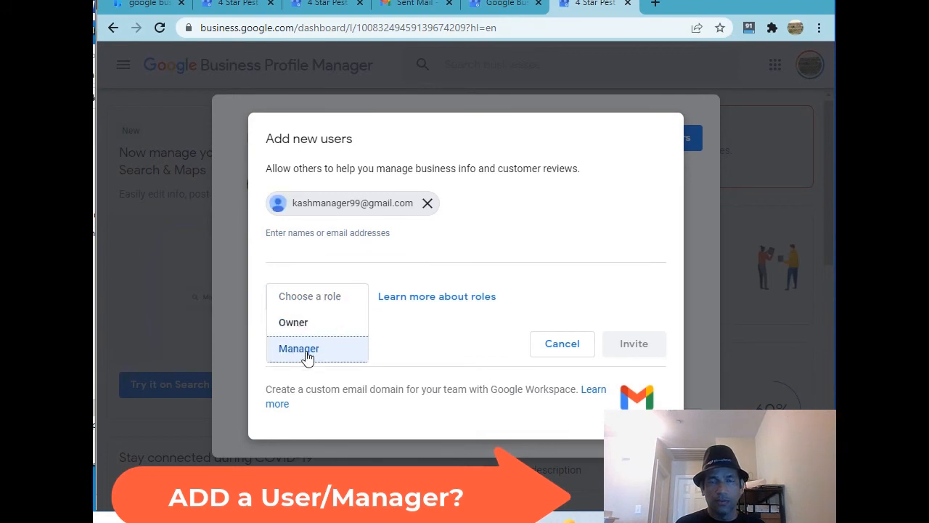
pyautogui.moveTo(293, 322)
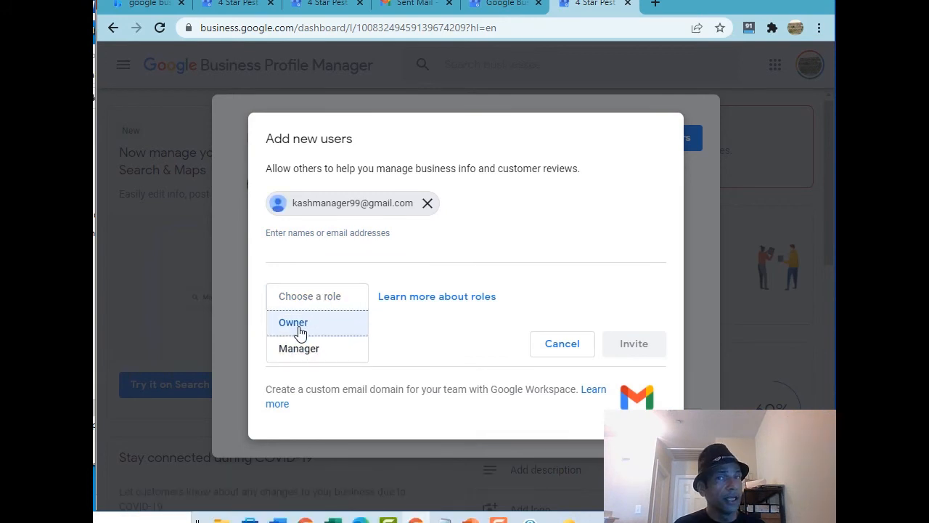
pyautogui.moveTo(299, 348)
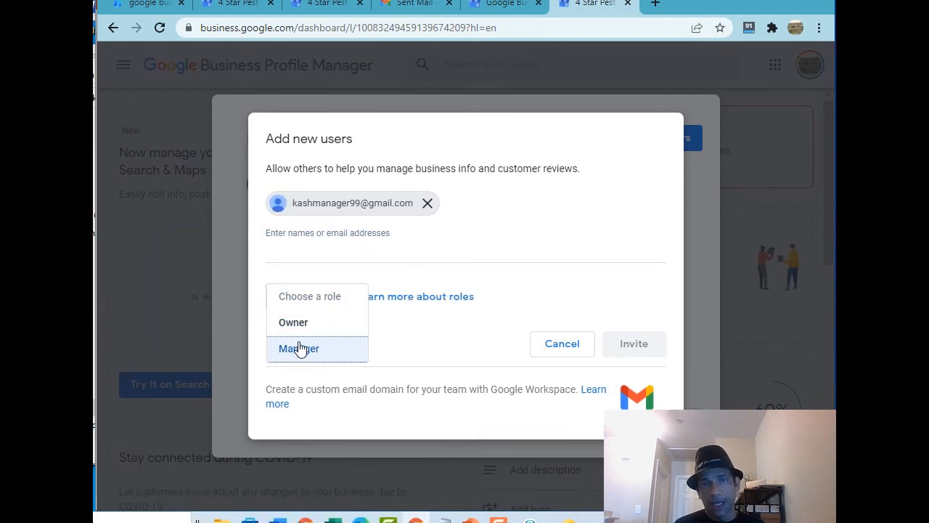
pyautogui.click(299, 348)
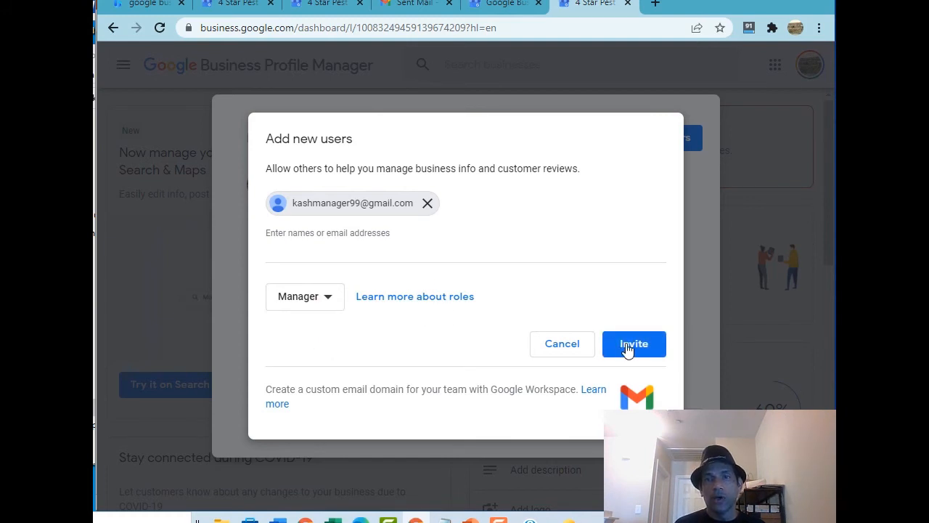
pyautogui.click(632, 343)
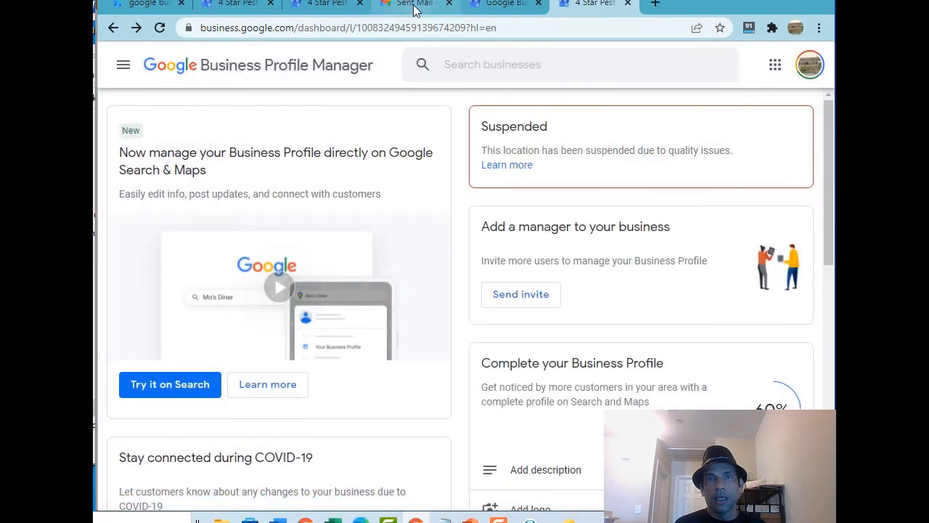
# Switch to the invited account's Gmail inbox and open the Google My Business invitation email
pyautogui.click(415, 4)
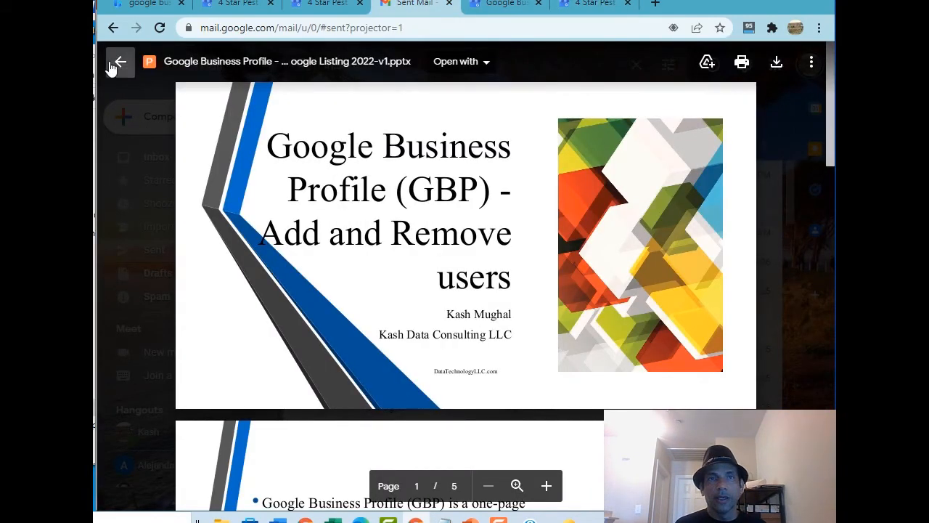
pyautogui.click(119, 61)
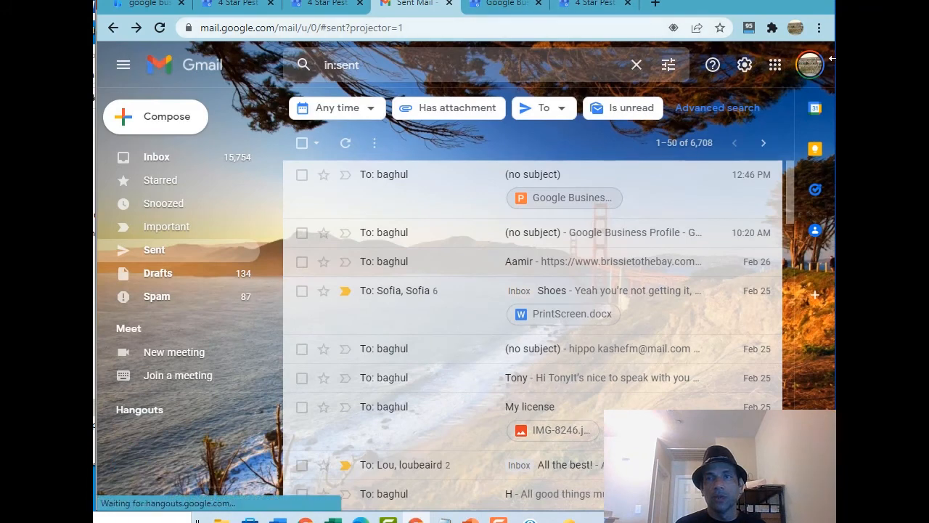
pyautogui.click(807, 64)
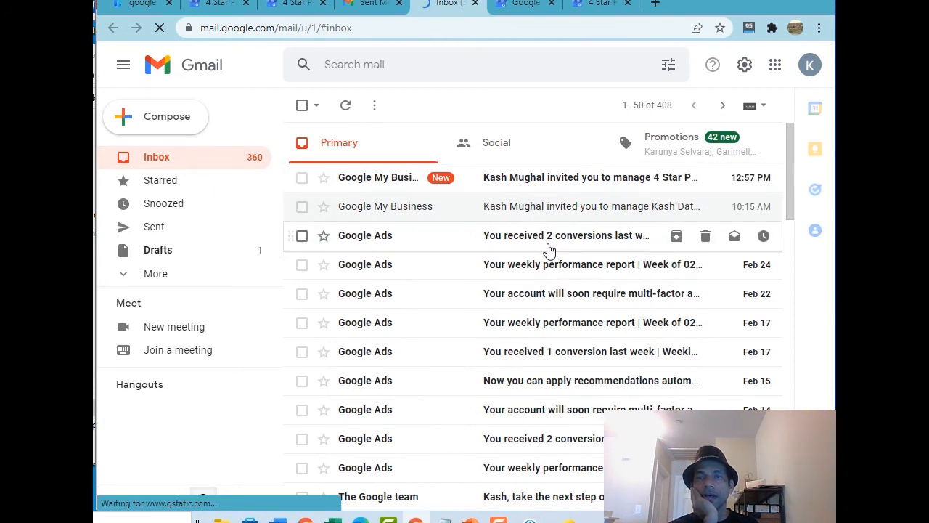
pyautogui.click(590, 177)
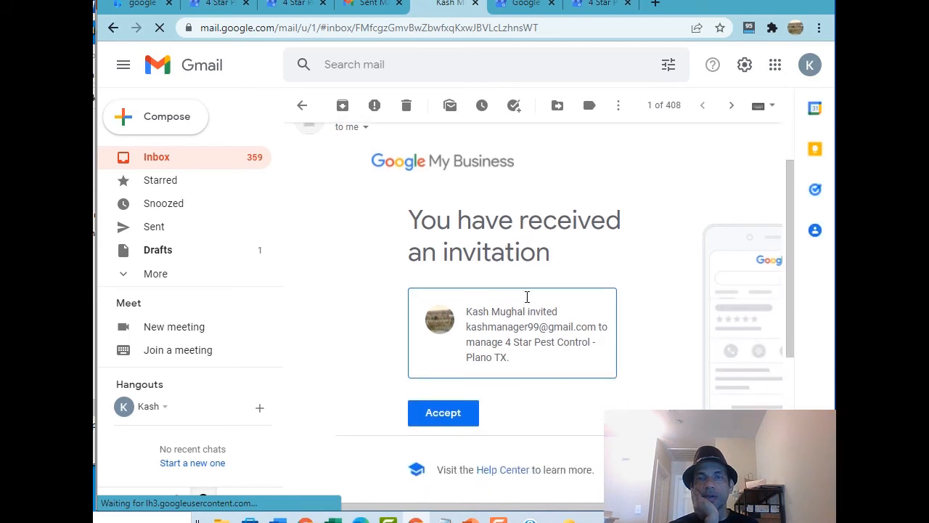
# Accept the invitation and confirm becoming a manager of 4 Star Pest Control - Plano TX
pyautogui.click(442, 412)
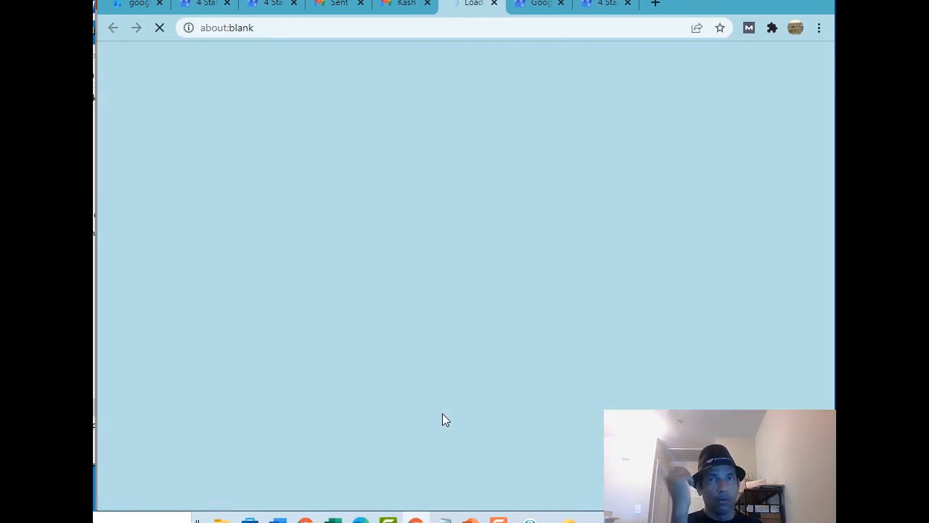
pyautogui.click(473, 3)
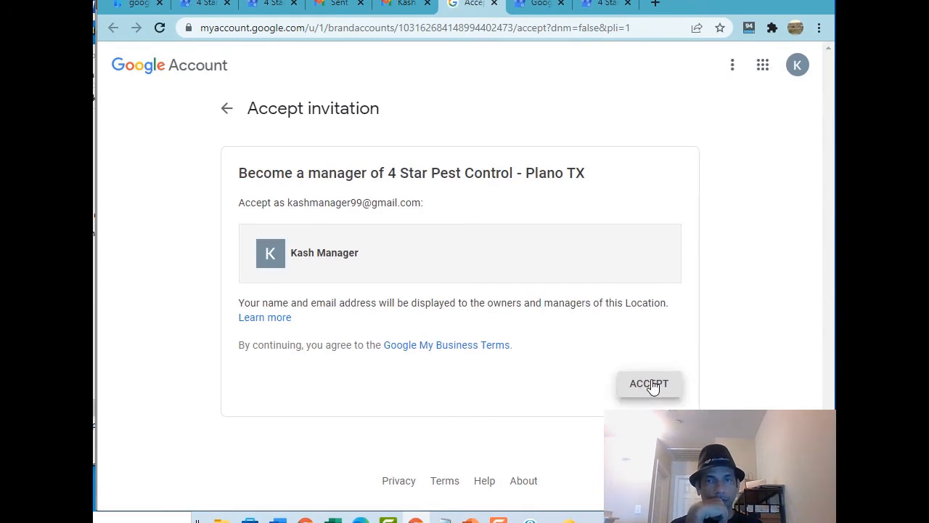
pyautogui.click(648, 383)
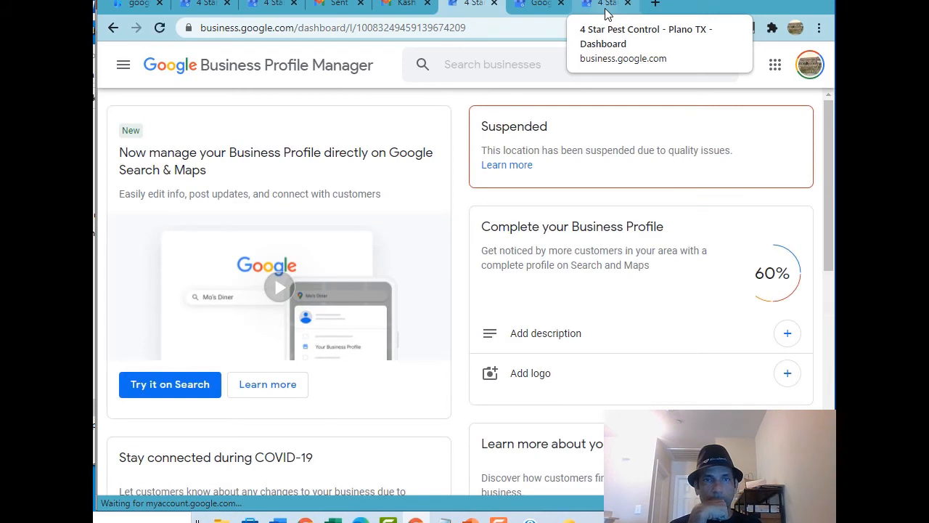
# Check 4 Star Pest Control's users list from the dashboard menu, where Kash still shows as invited
pyautogui.click(606, 6)
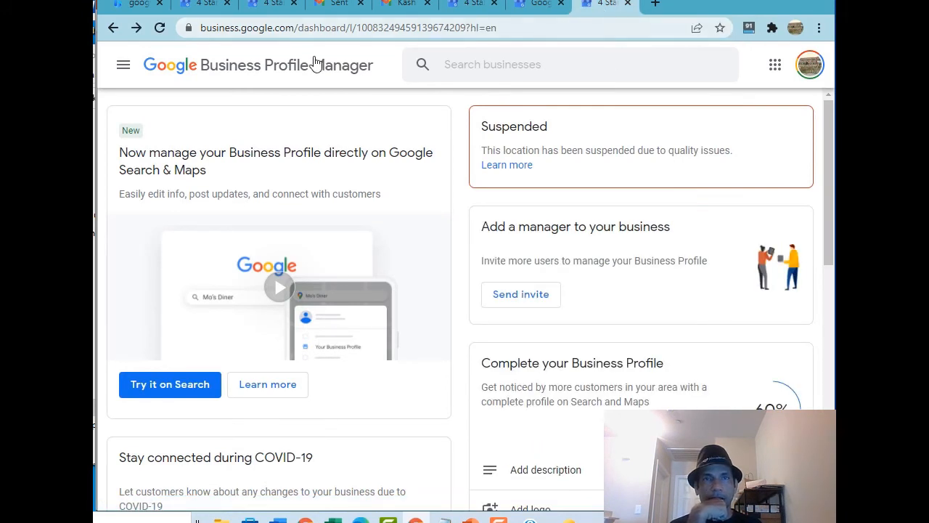
pyautogui.click(122, 64)
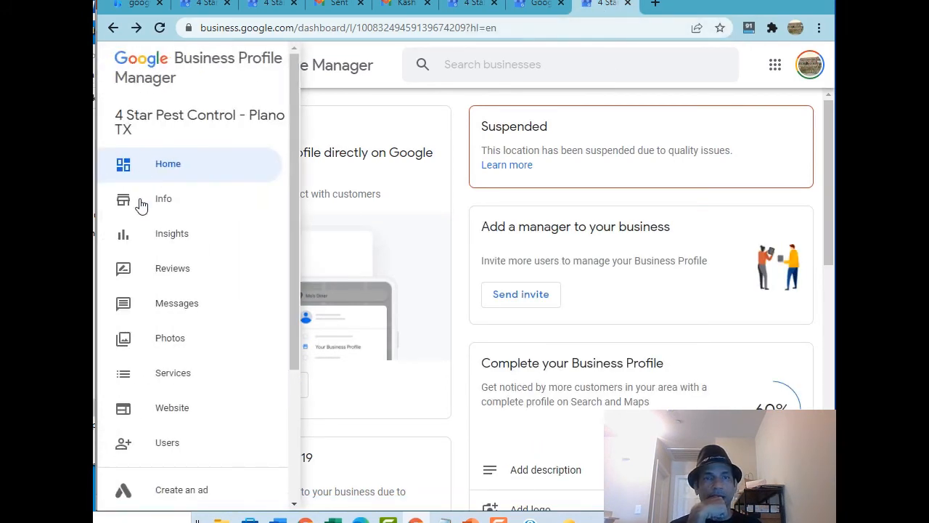
pyautogui.click(166, 442)
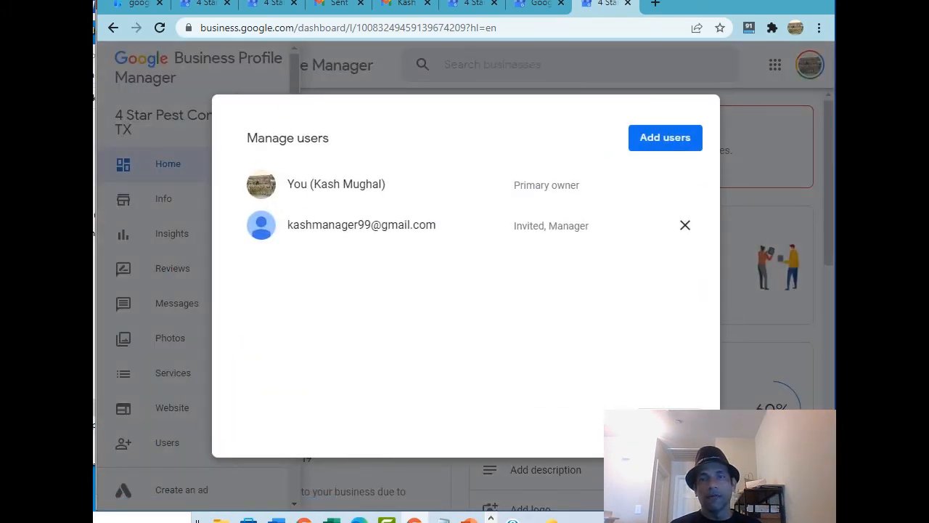
pyautogui.click(159, 27)
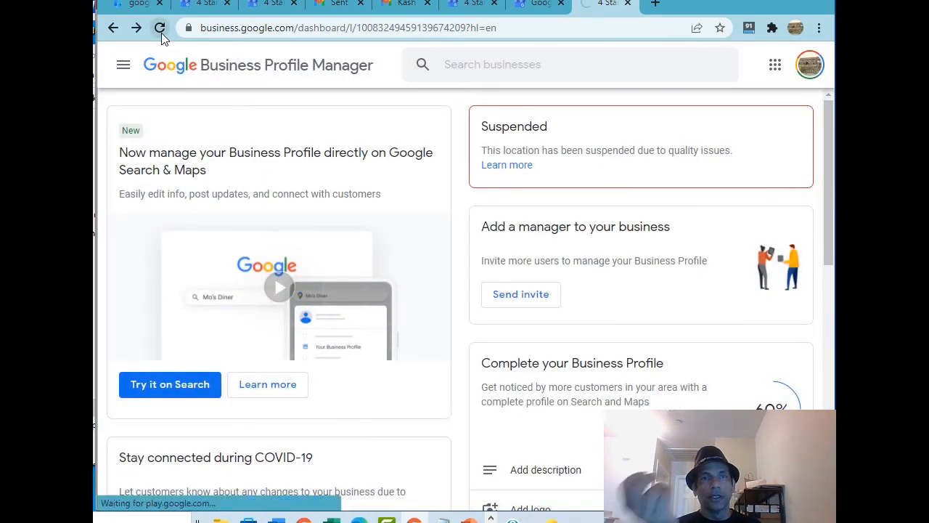
# Reload the dashboard and confirm Kash Manager now appears as an active Manager in the users list
pyautogui.click(160, 27)
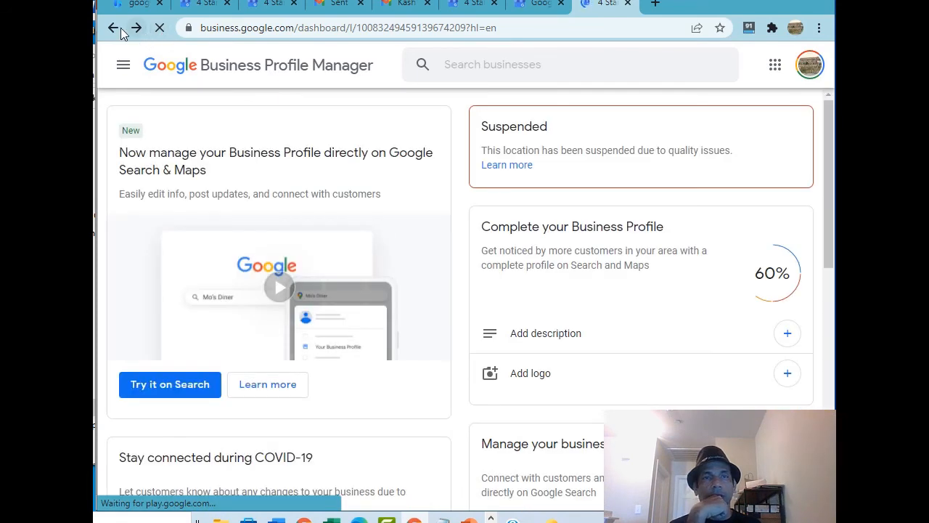
pyautogui.click(122, 63)
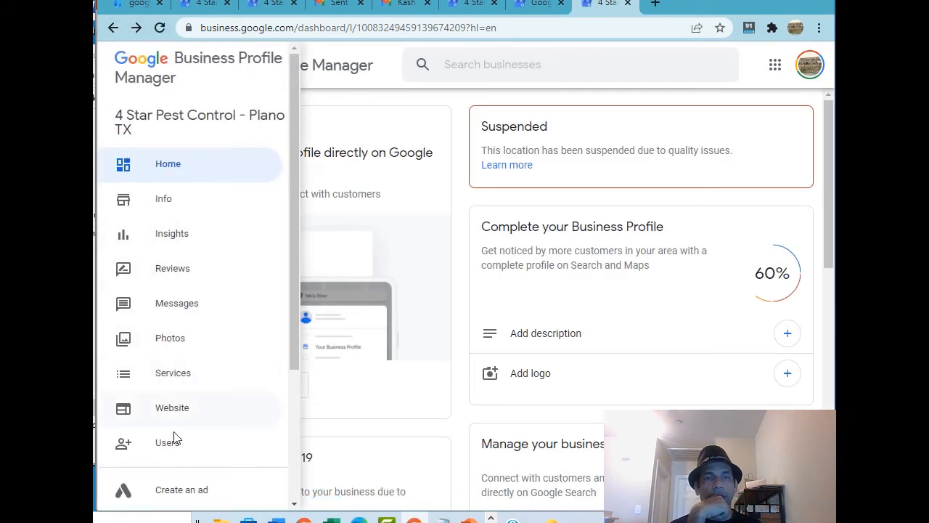
pyautogui.click(167, 441)
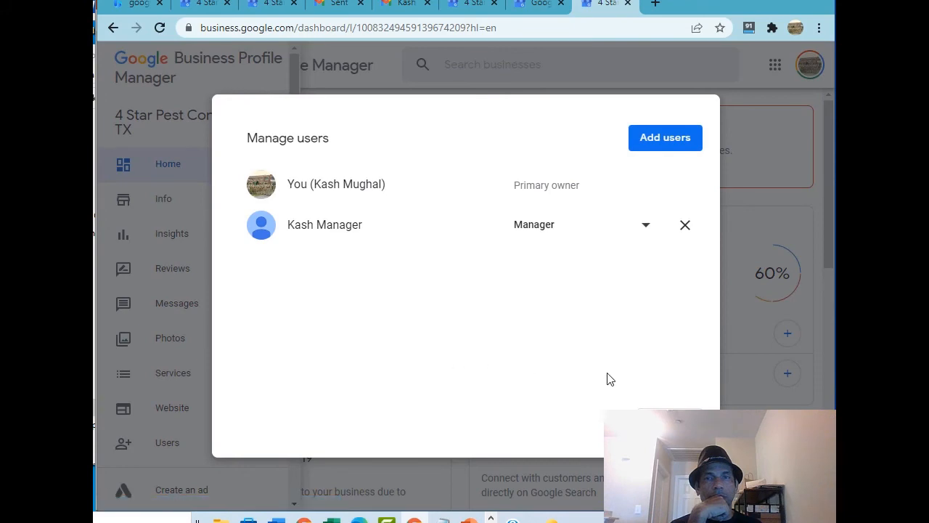
pyautogui.click(685, 224)
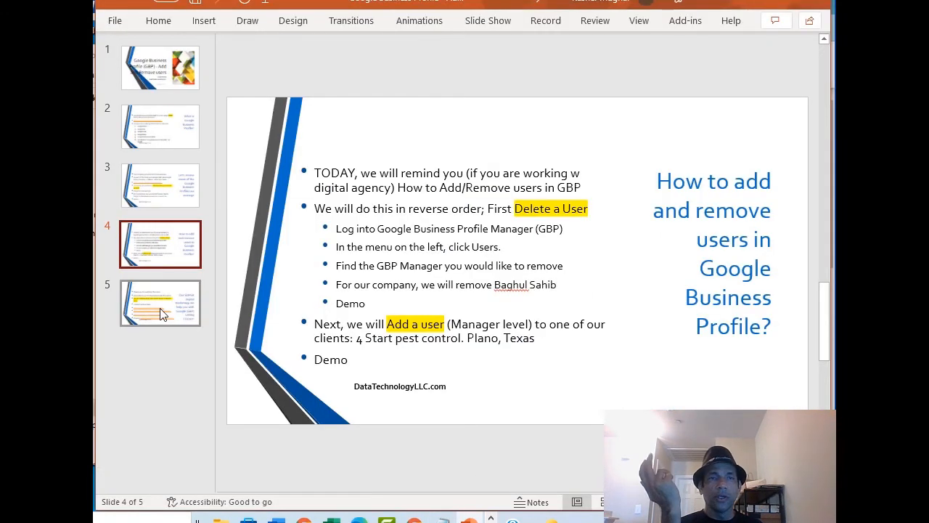
# Move to the final steps slide of the presentation on adding and removing profile users
pyautogui.click(159, 303)
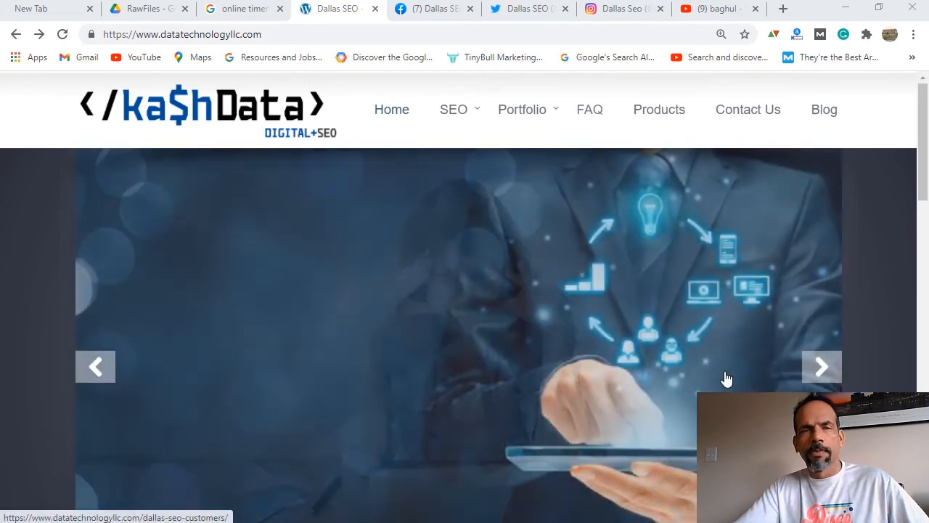
pyautogui.moveTo(471, 247)
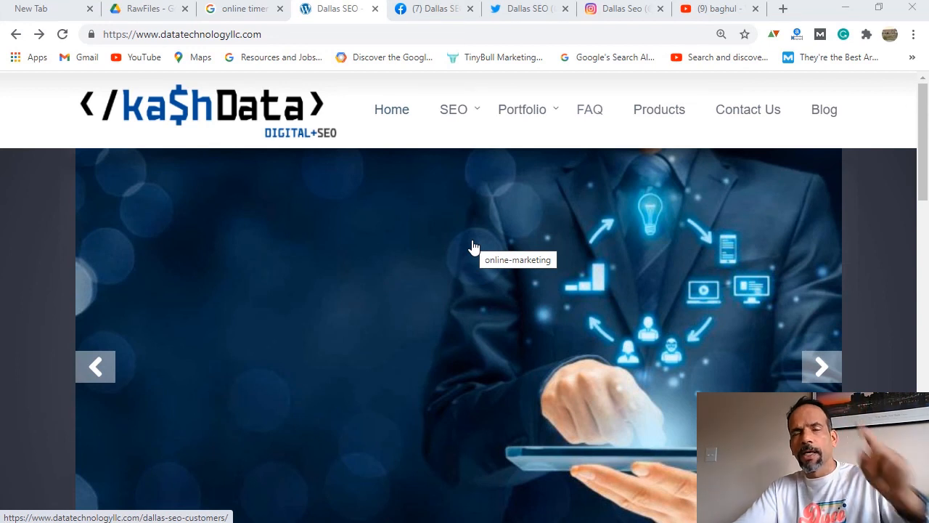
# Show the Kash Data company blog from the website
pyautogui.click(824, 110)
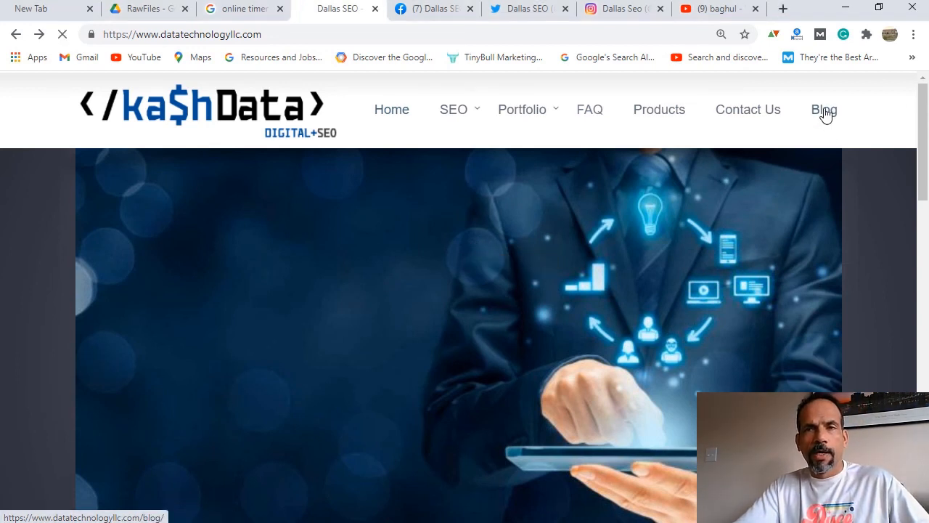
pyautogui.click(823, 110)
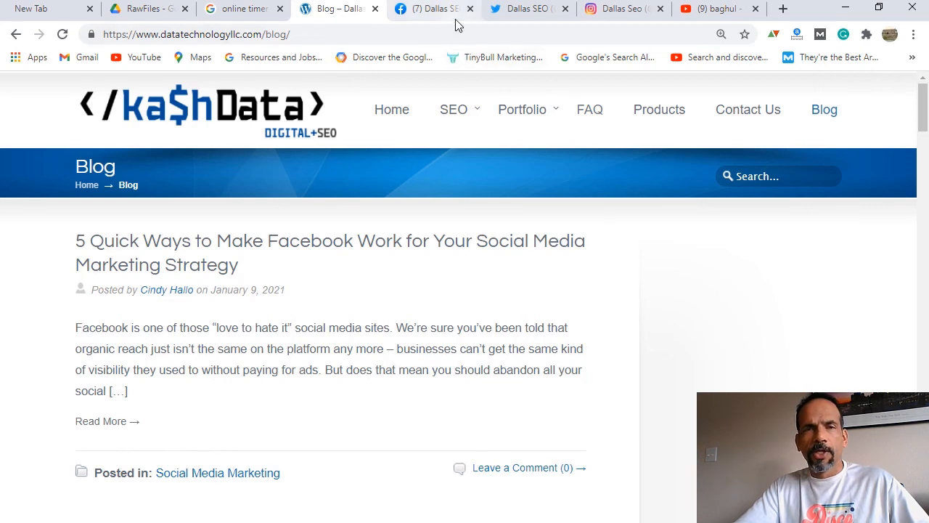
# Show the Dallas SEO Facebook, Twitter and Instagram pages and the kashData YouTube channel
pyautogui.click(432, 9)
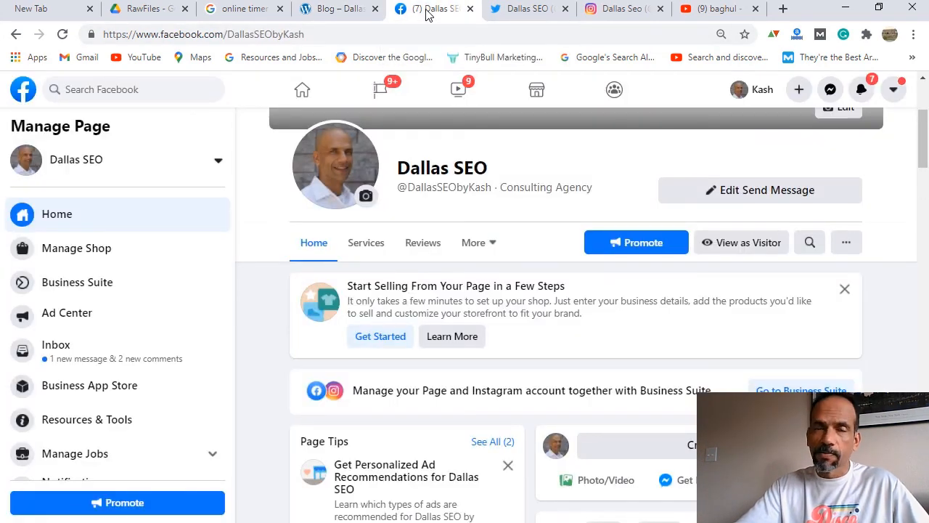
pyautogui.click(529, 8)
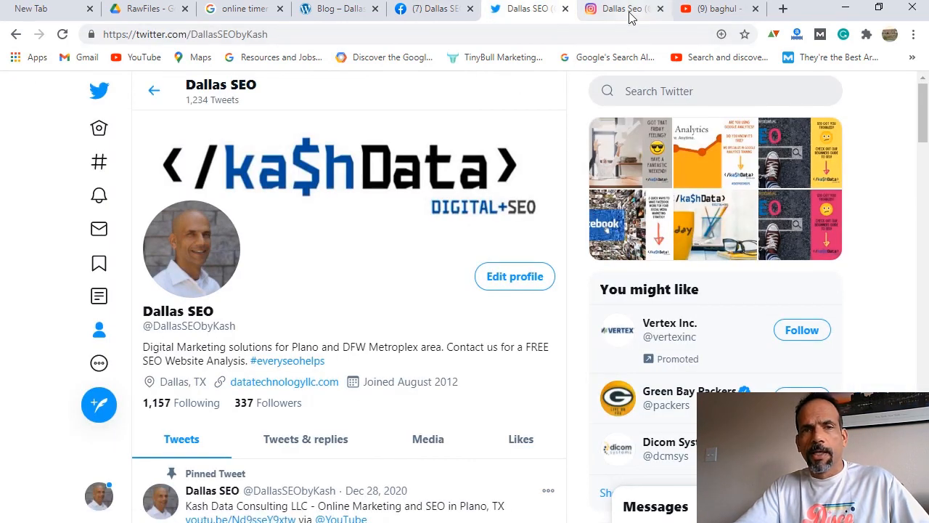
pyautogui.click(624, 8)
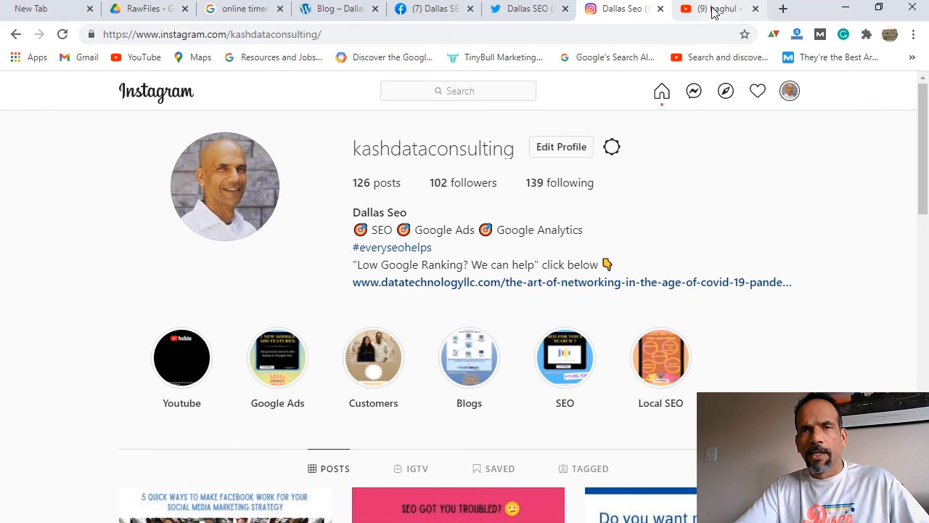
pyautogui.click(718, 8)
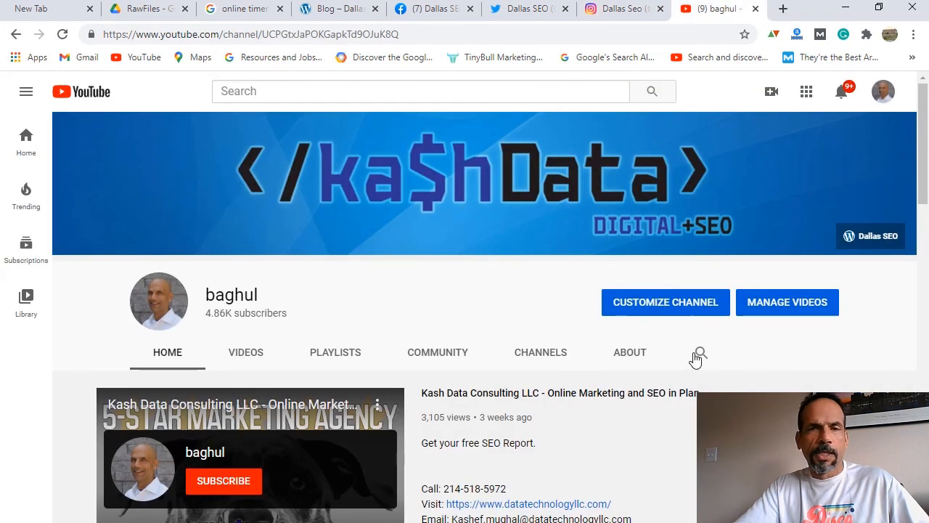